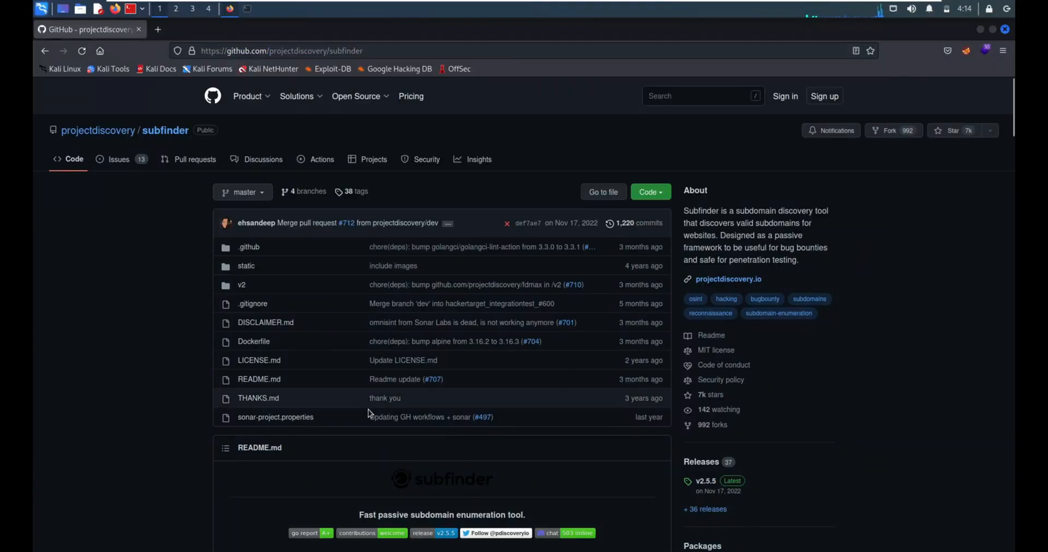
# Step: Enlarge the page text and scroll through the subfinder README before installing
pyautogui.press('ctrl+plus')
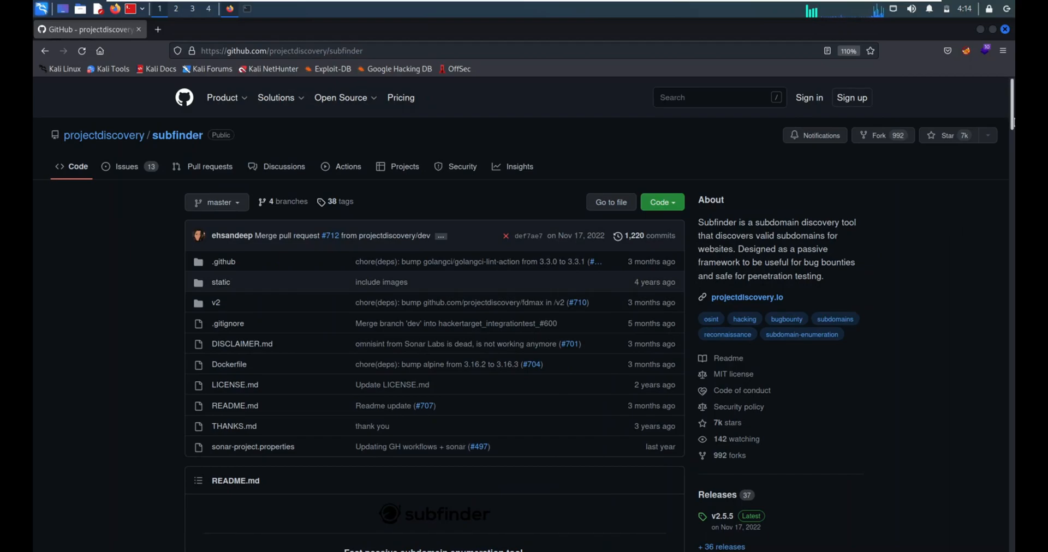
pyautogui.scroll(-3)
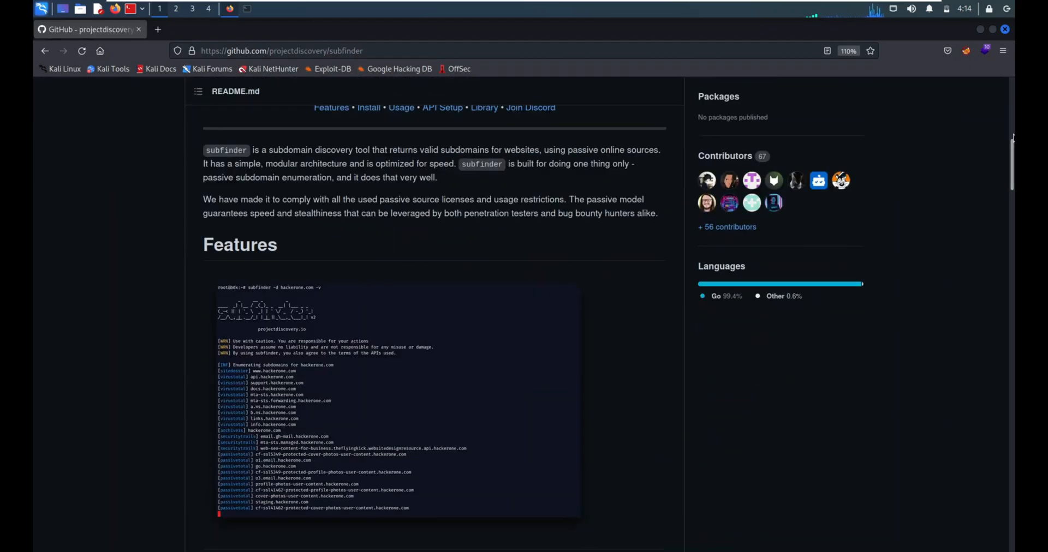
pyautogui.scroll(-3)
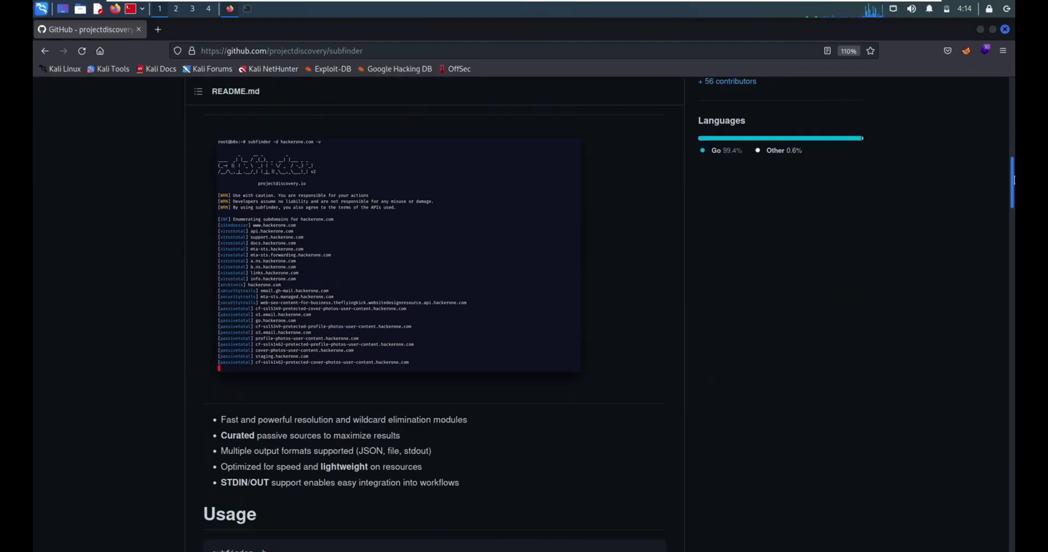
pyautogui.scroll(-3)
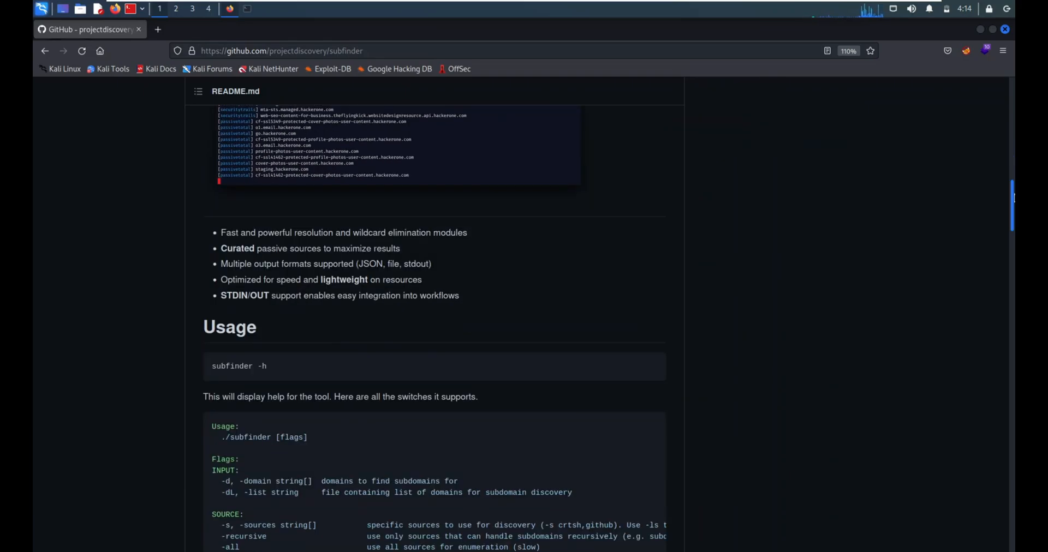
pyautogui.scroll(-3)
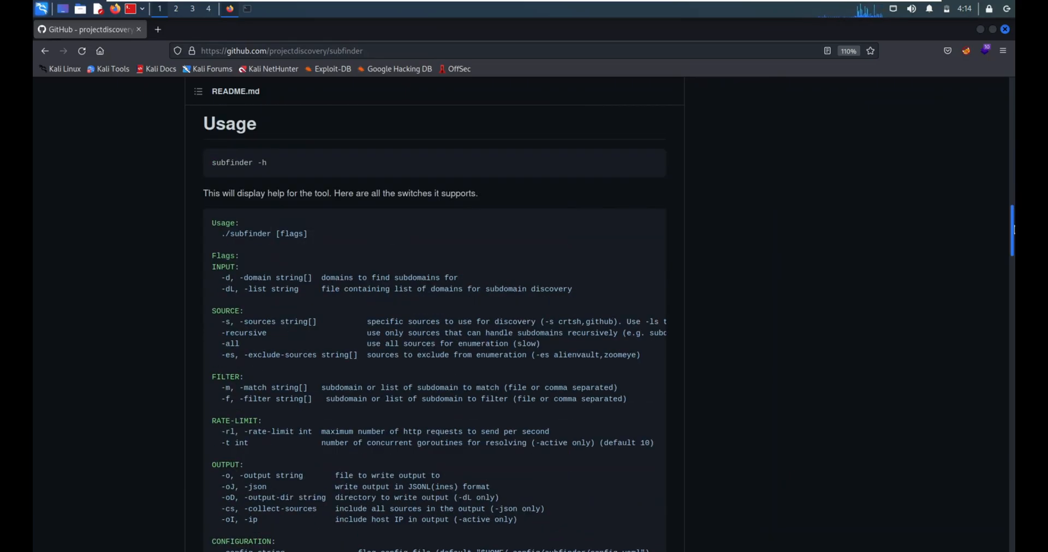
pyautogui.scroll(-3)
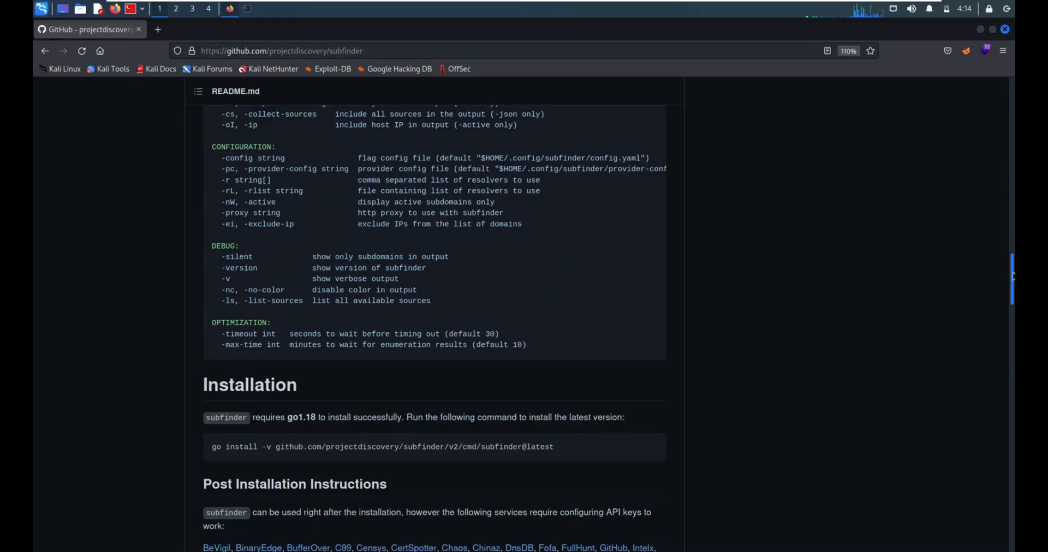
pyautogui.scroll(-3)
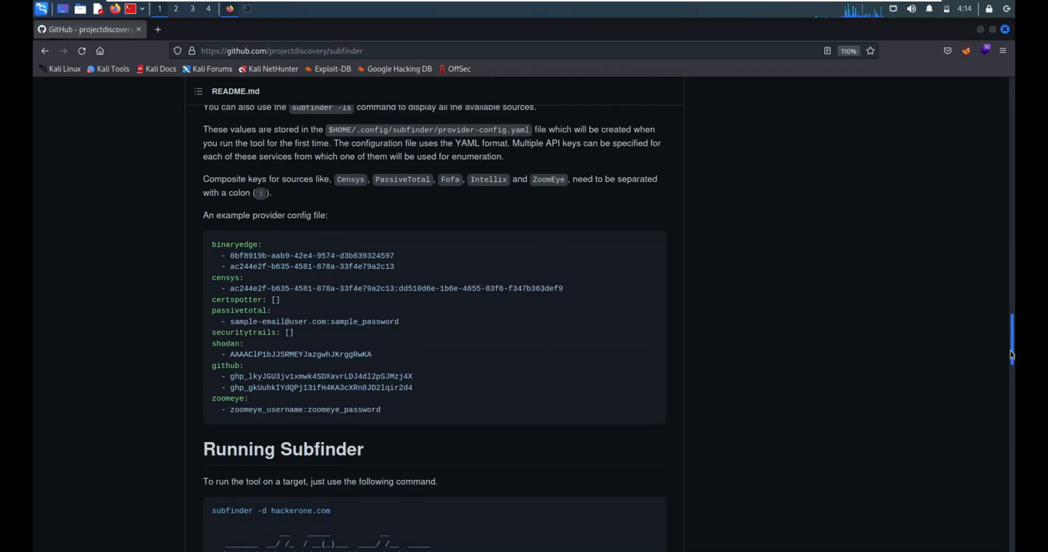
pyautogui.scroll(-3)
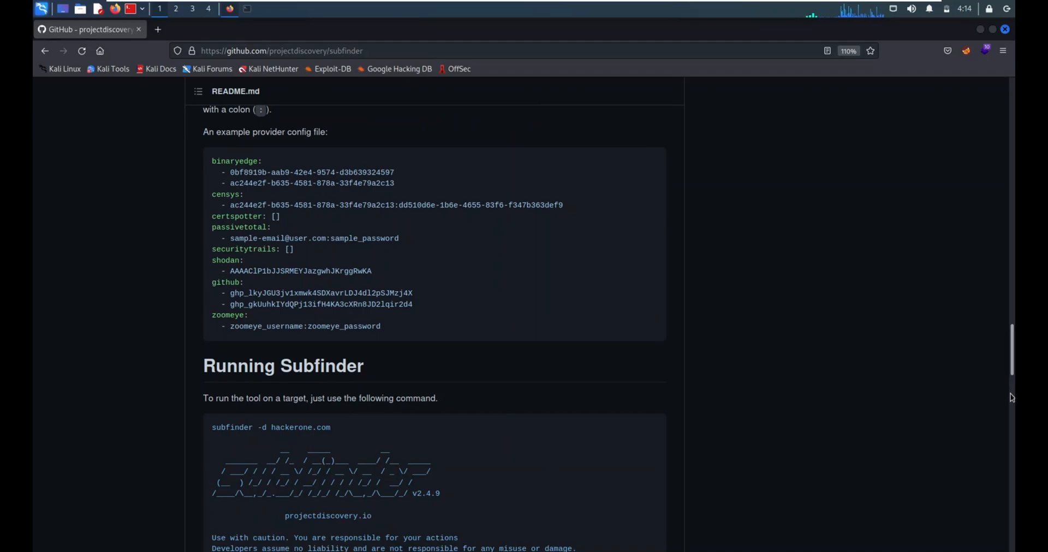
pyautogui.scroll(-3)
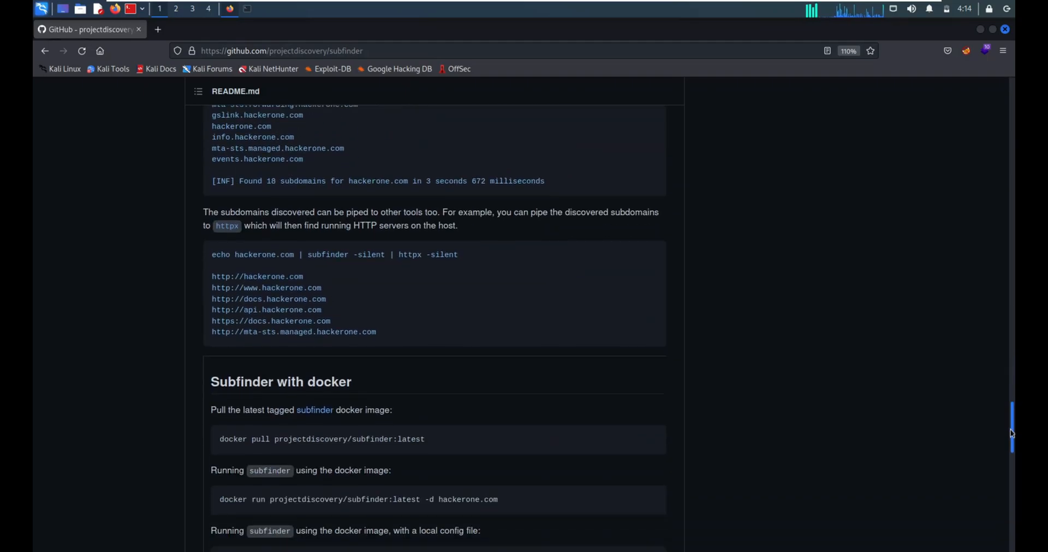
pyautogui.scroll(-3)
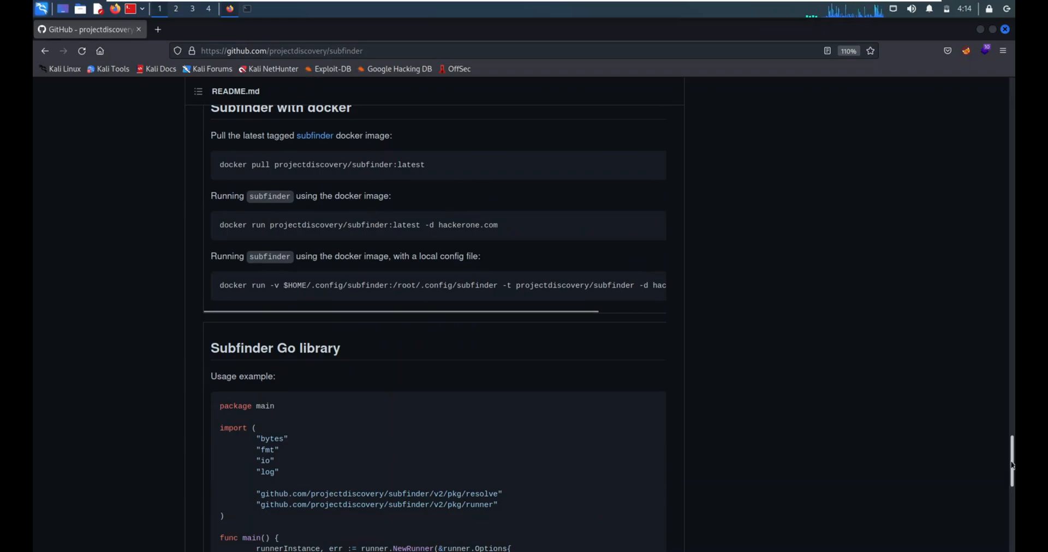
pyautogui.scroll(-3)
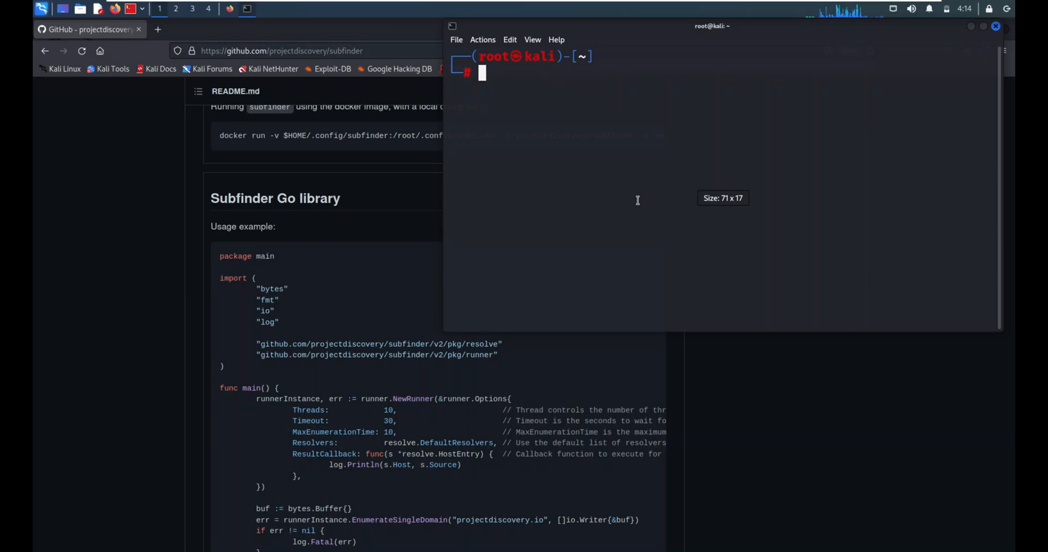
# Step: Run sudo apt install subfinder; apt reports 2.3.8-0kali1 is already the newest
pyautogui.write('sudo')
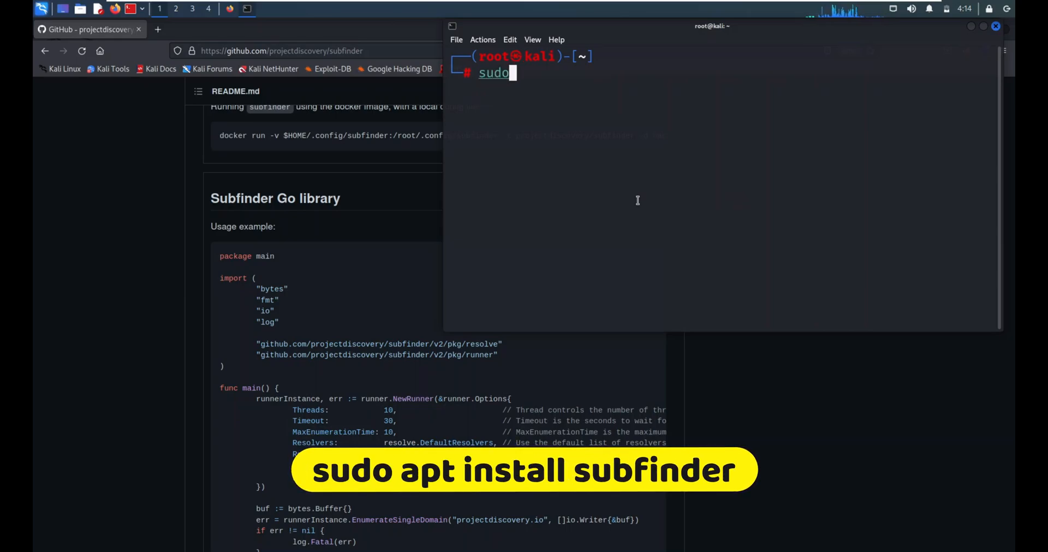
pyautogui.write('apt n')
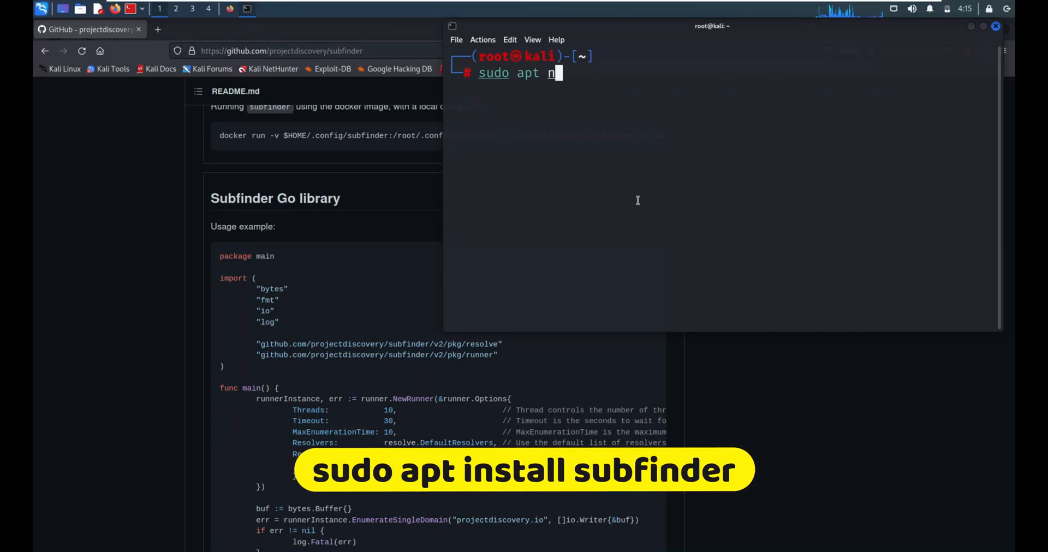
pyautogui.write('install')
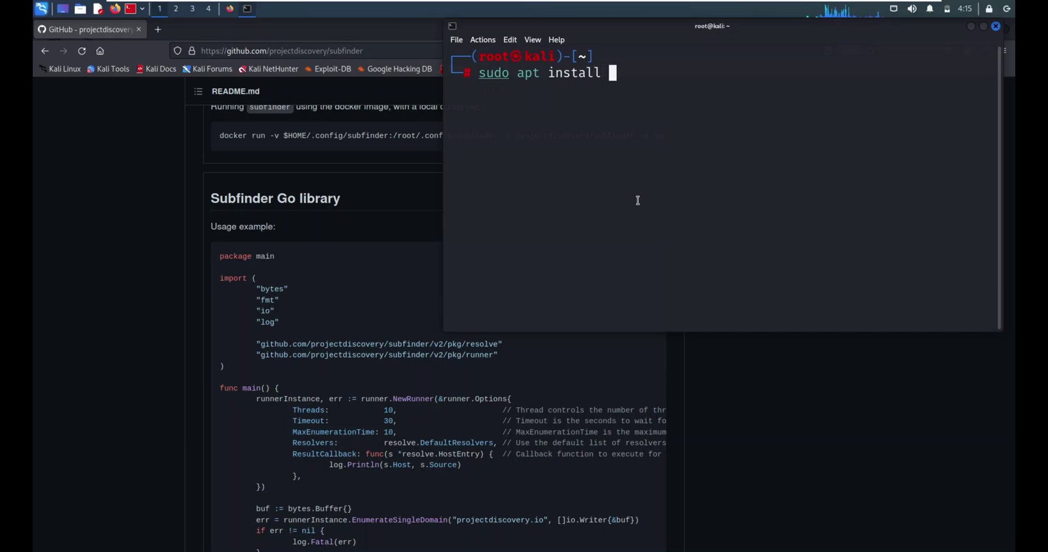
pyautogui.write('subfinder')
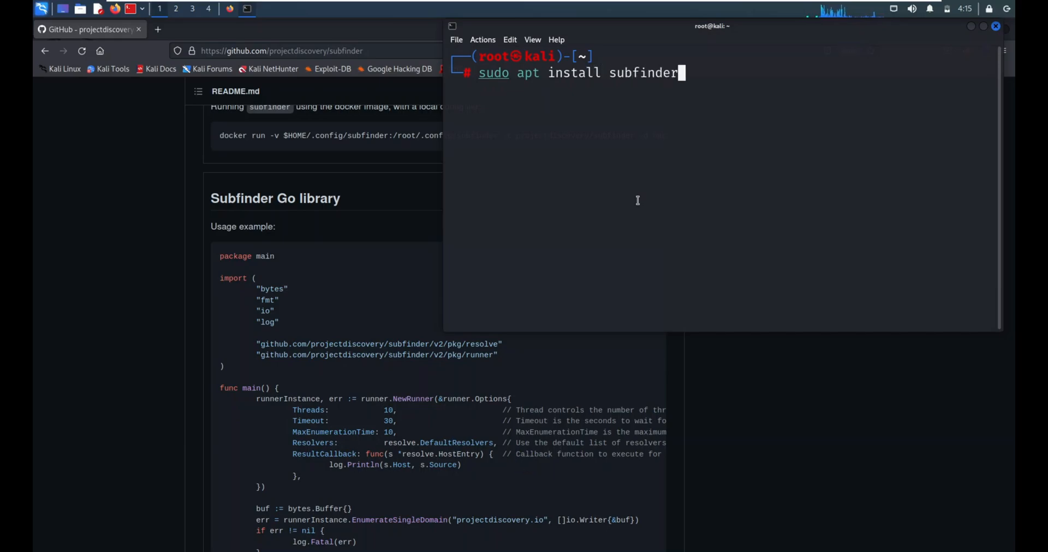
pyautogui.press('Return')
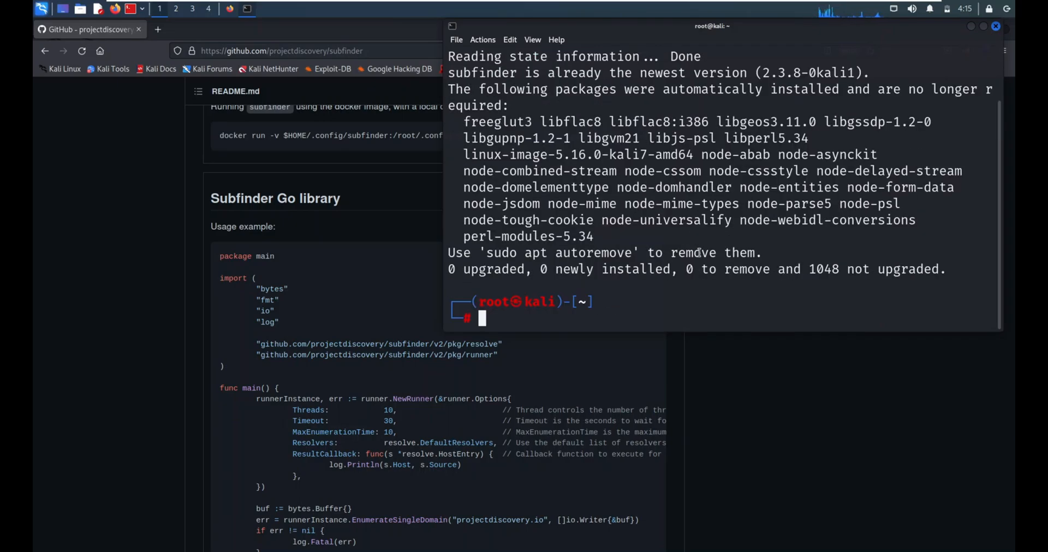
# Step: Run subfinder -h and scroll through its flags such as domain, timeout and silent
pyautogui.write('subfinder -h')
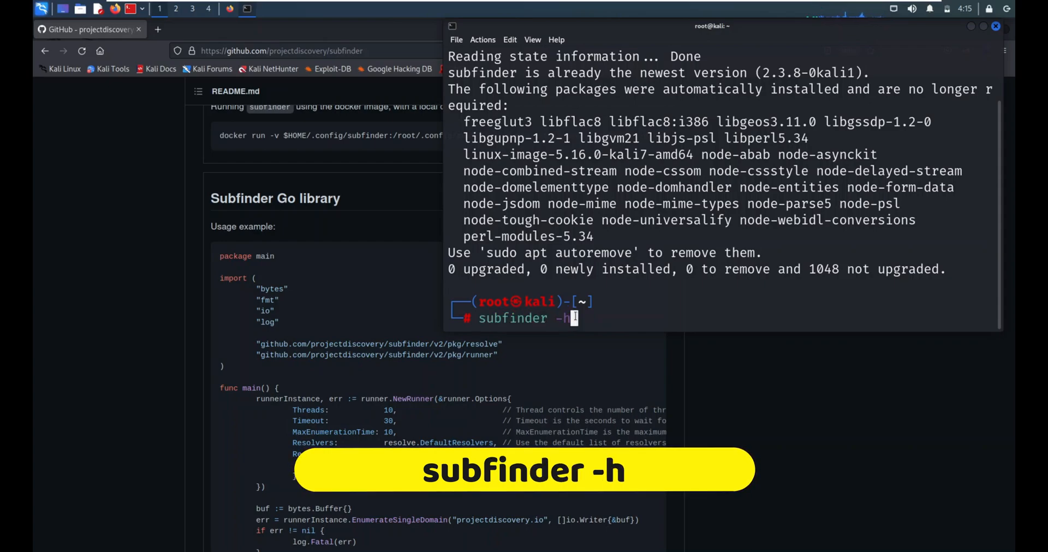
pyautogui.press('Return')
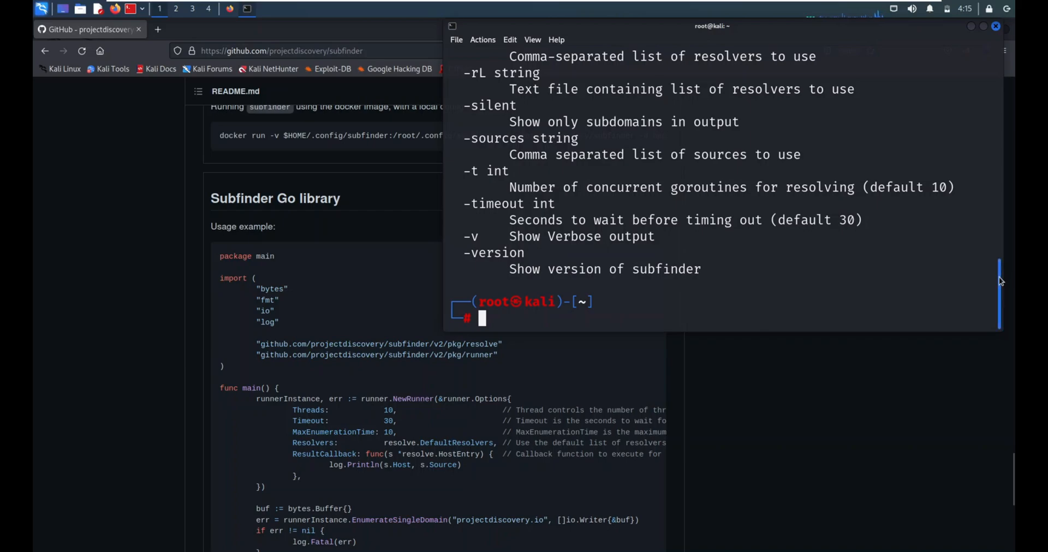
pyautogui.scroll(3)
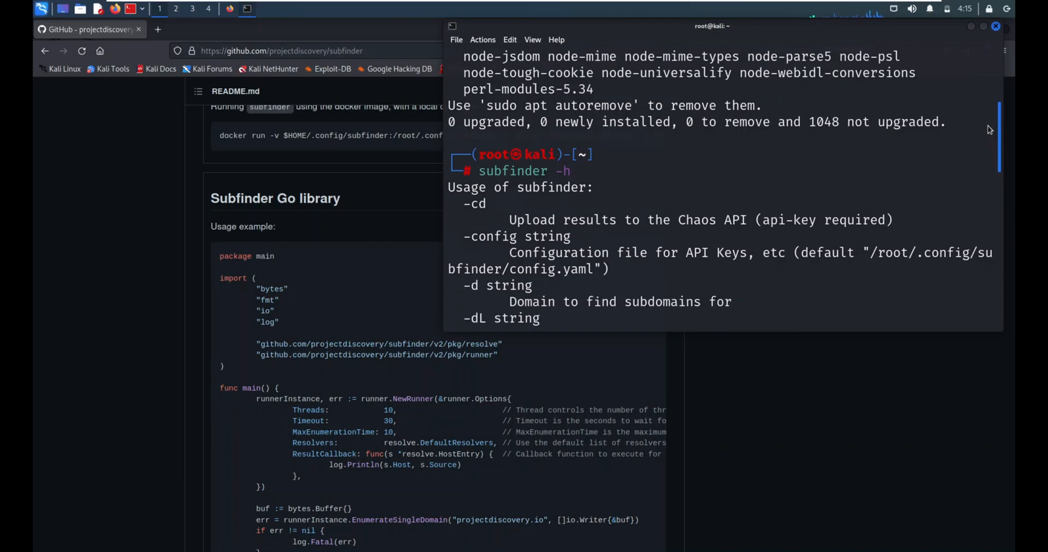
pyautogui.scroll(-3)
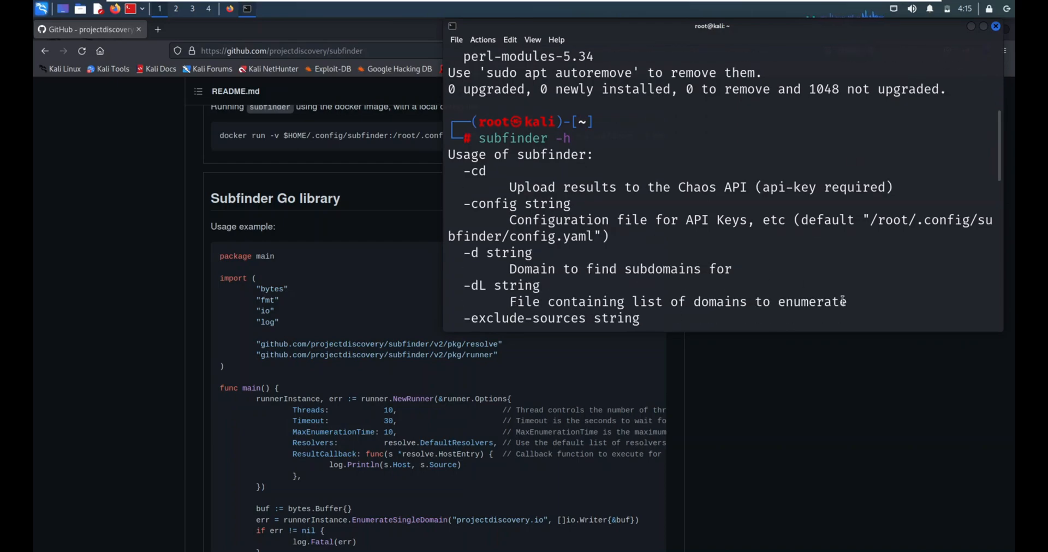
pyautogui.moveTo(952, 165)
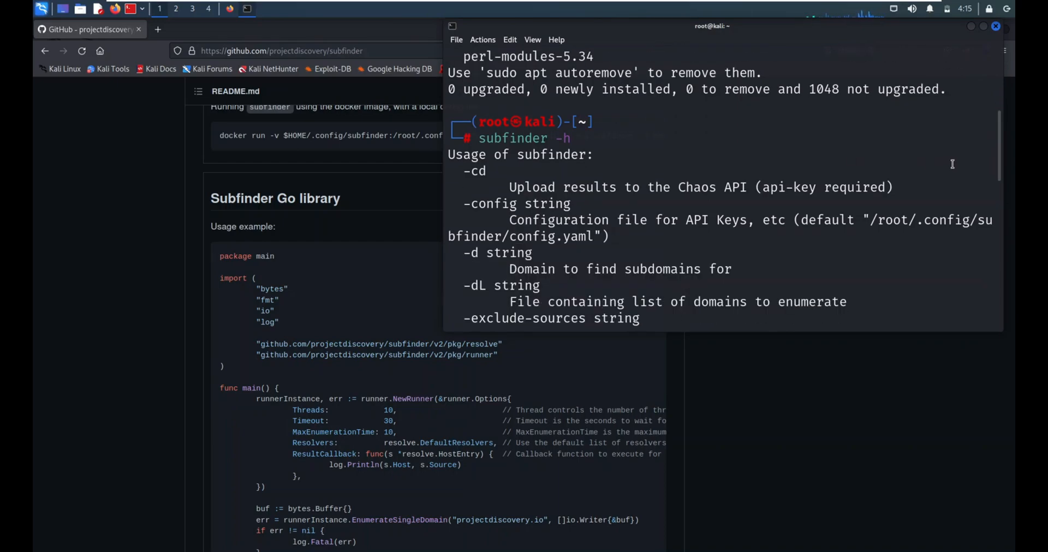
pyautogui.scroll(-3)
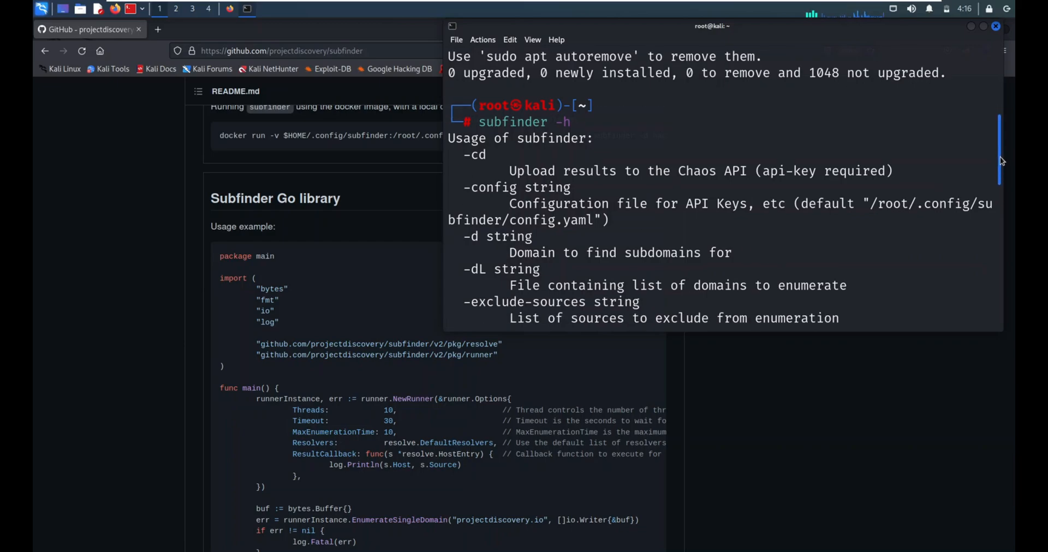
pyautogui.scroll(-3)
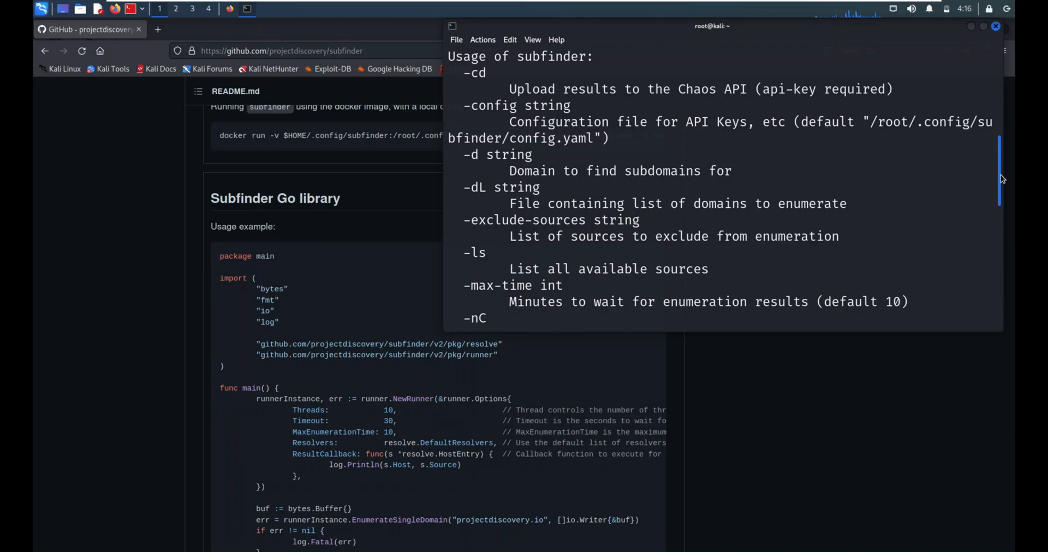
pyautogui.scroll(-3)
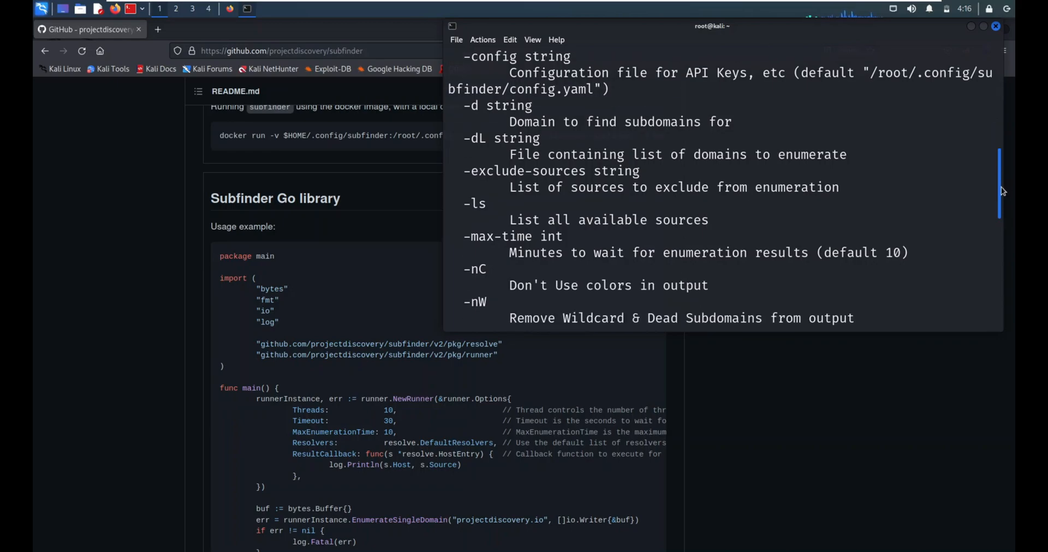
pyautogui.scroll(-3)
pyautogui.write('subfinder -')
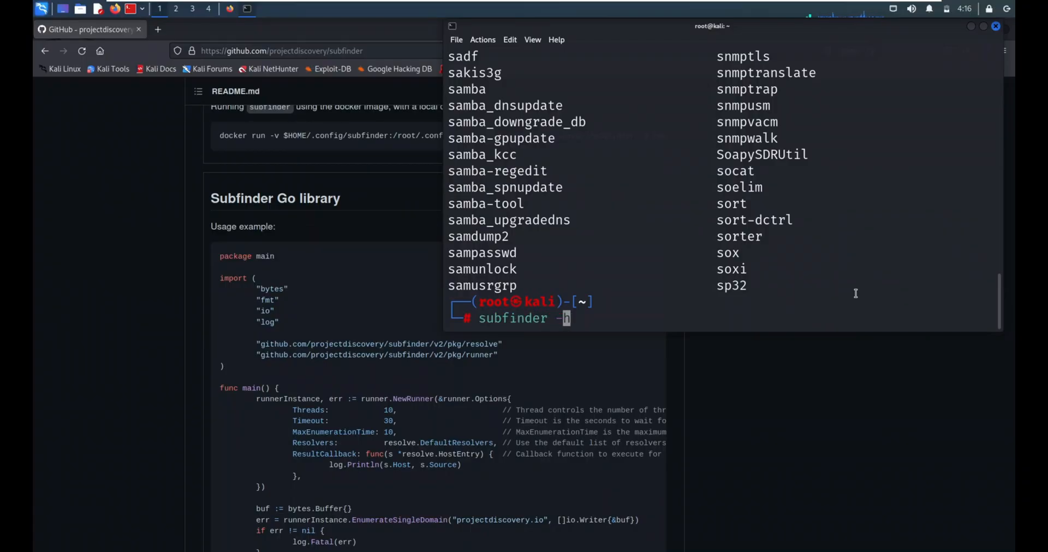
# Step: Run subfinder -d google.com, scroll the found subdomains, then interrupt with Ctrl+C
pyautogui.write('d google')
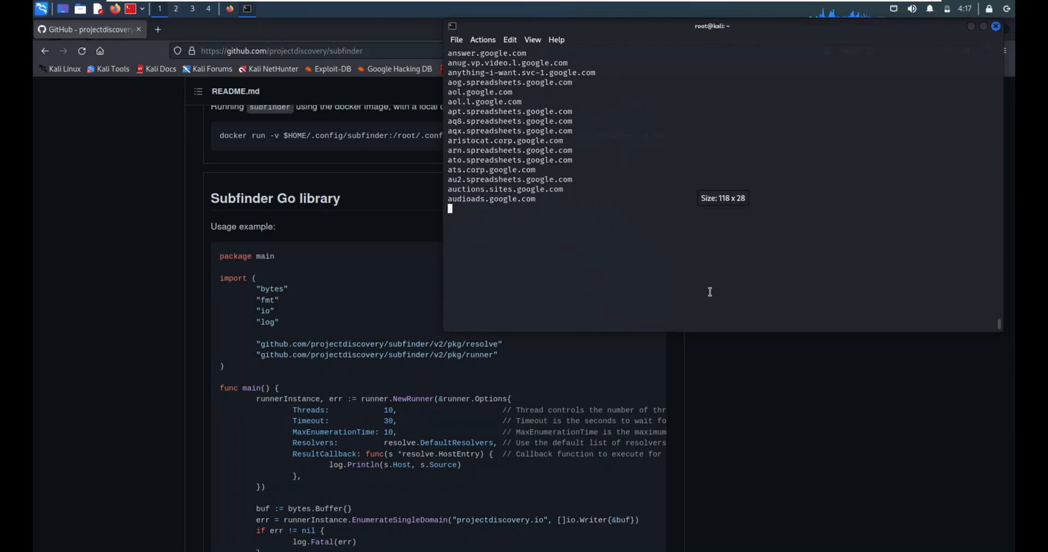
pyautogui.moveTo(999, 339)
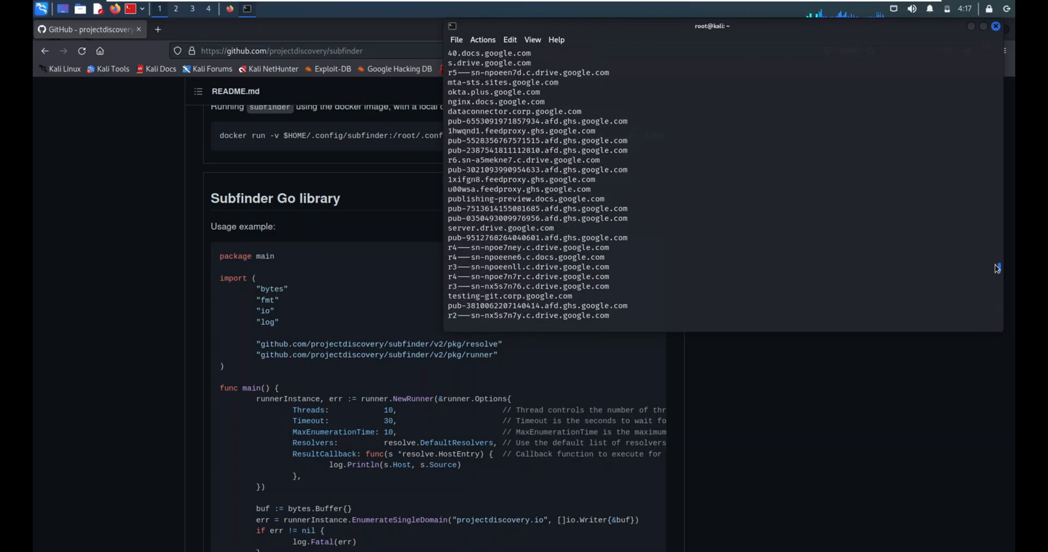
pyautogui.scroll(-3)
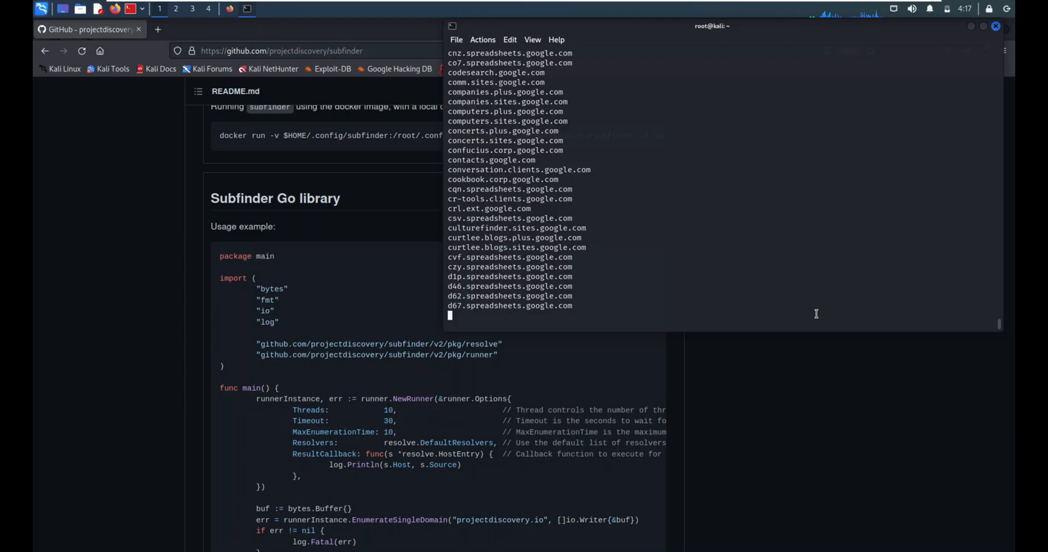
pyautogui.press('ctrl+c')
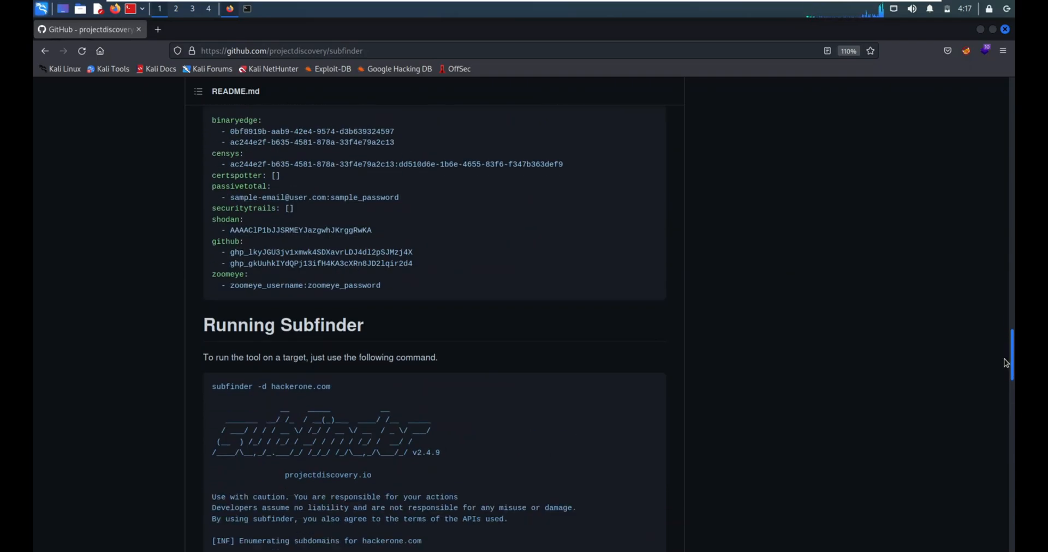
# Step: Run subfinder -ls to print its 29 available sources, starred ones needing API keys
pyautogui.scroll(3)
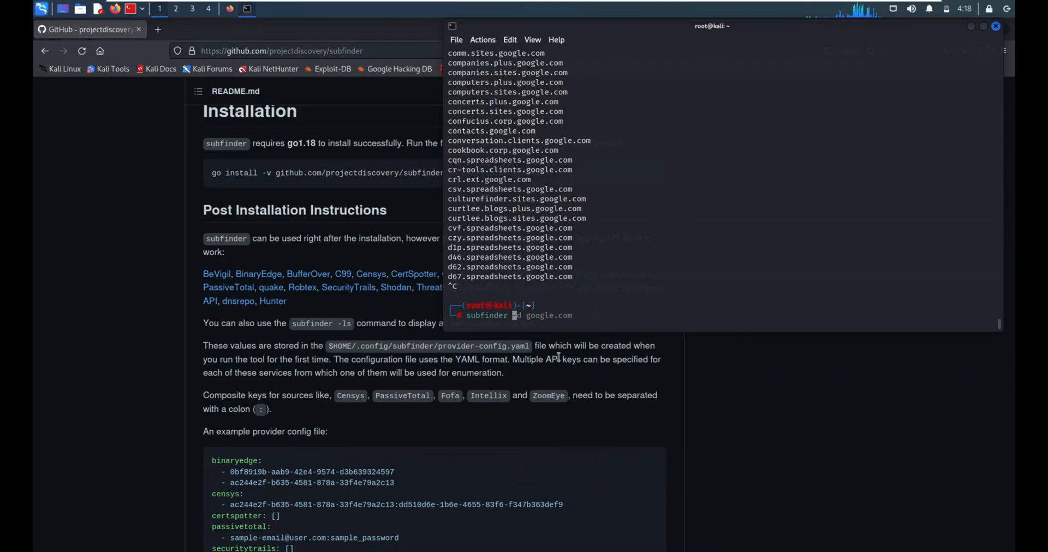
pyautogui.press('Return')
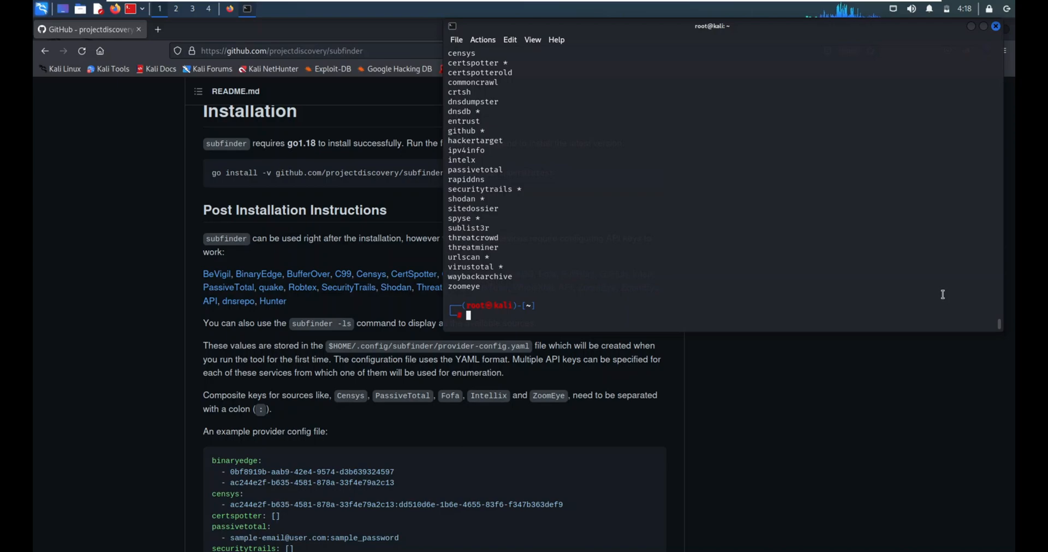
pyautogui.press('Return')
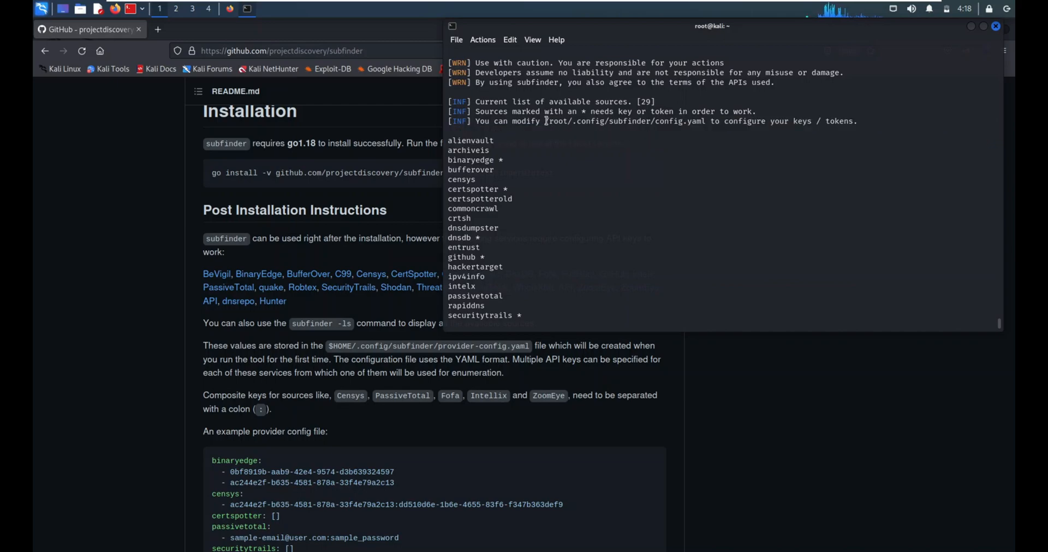
# Step: Copy the config path and view /root/.config/subfinder/config.yaml in nano, exiting unchanged
pyautogui.doubleClick(625, 121)
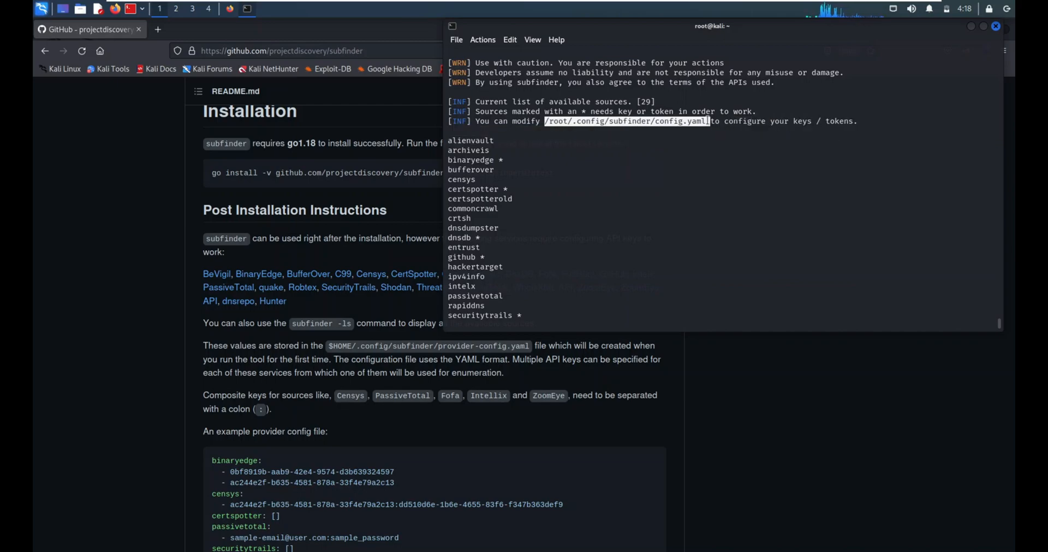
pyautogui.rightClick(689, 122)
pyautogui.write('na')
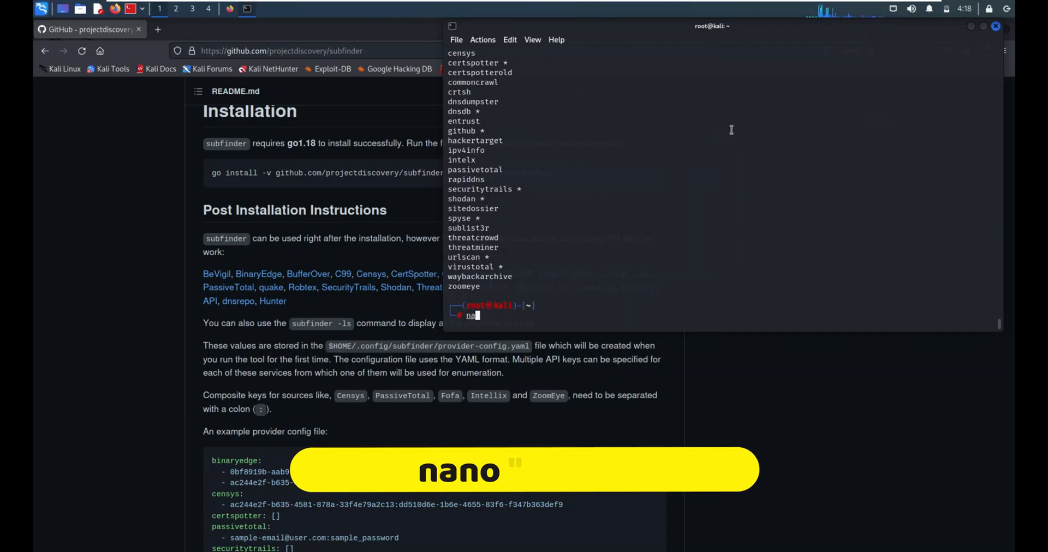
pyautogui.write('/root/.config/subfinder/config.yaml')
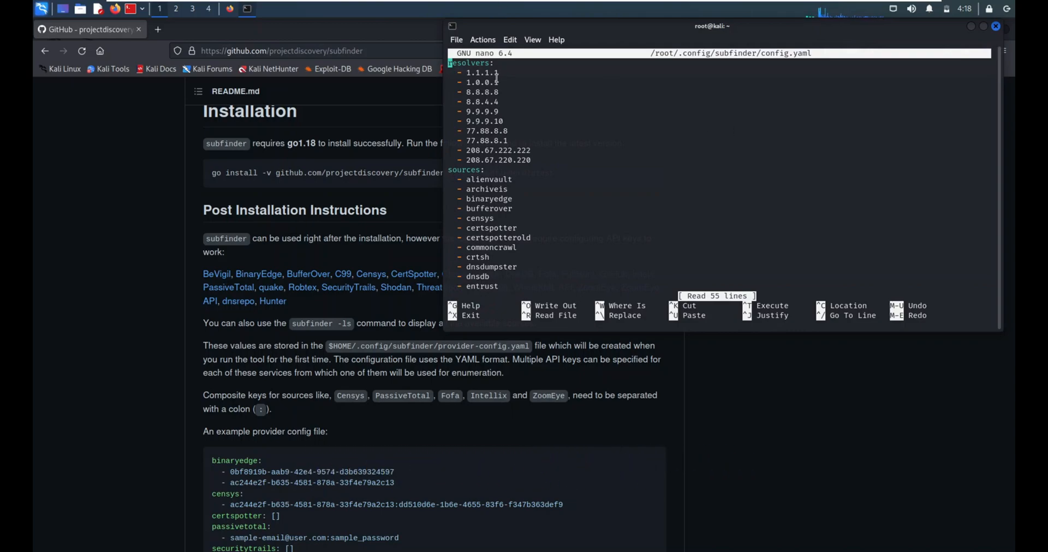
pyautogui.moveTo(1000, 115)
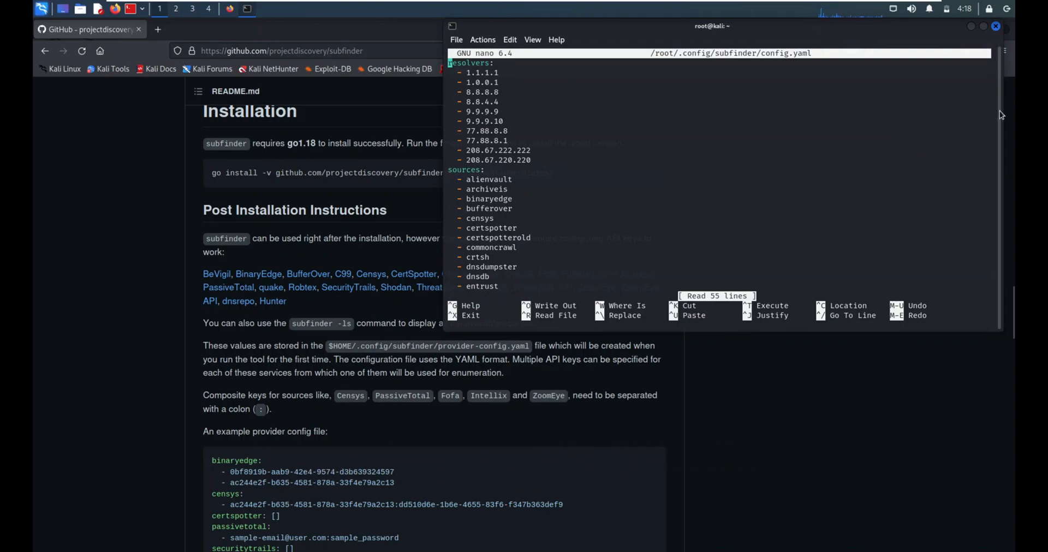
pyautogui.moveTo(1003, 144)
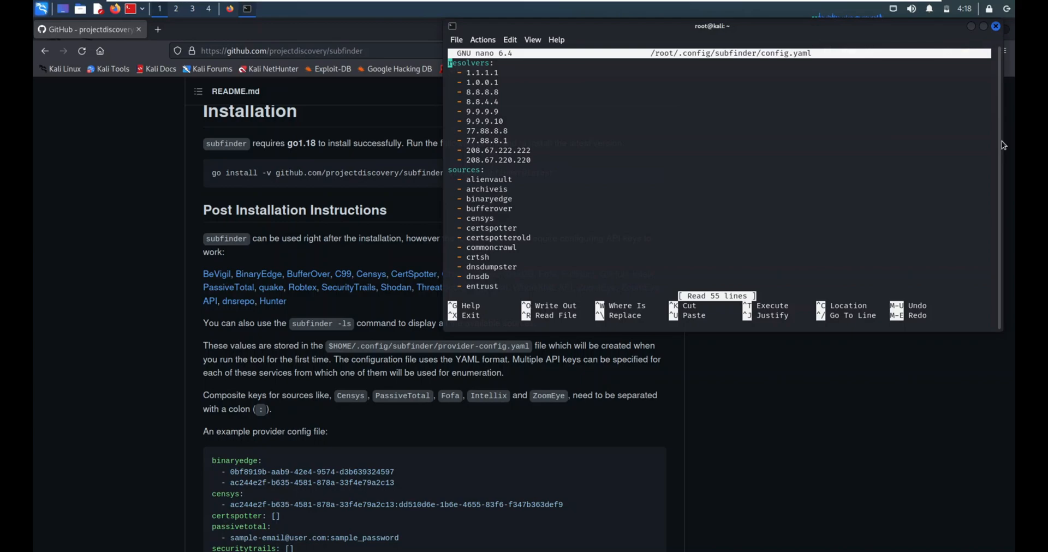
pyautogui.moveTo(821, 159)
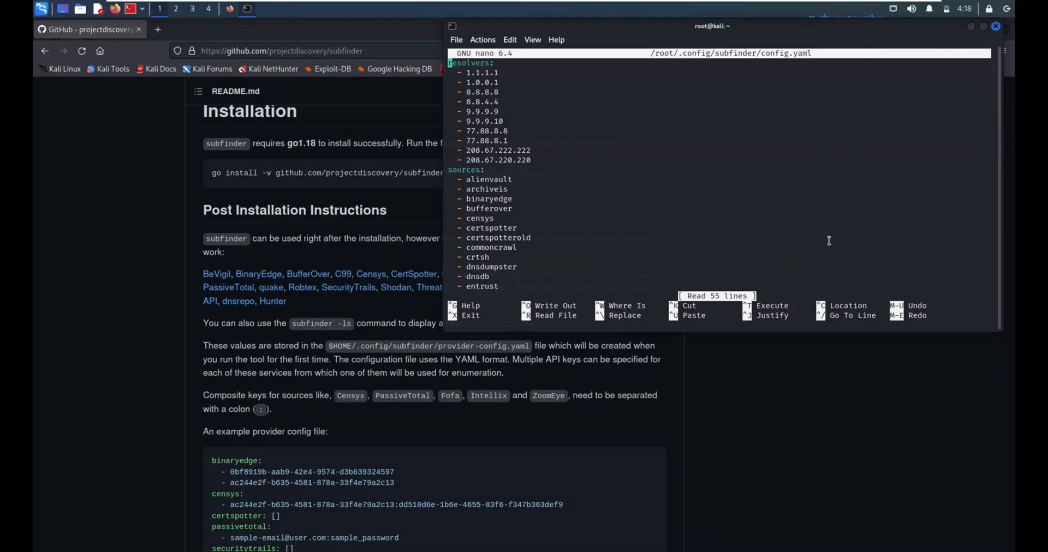
pyautogui.press('ctrl+x')
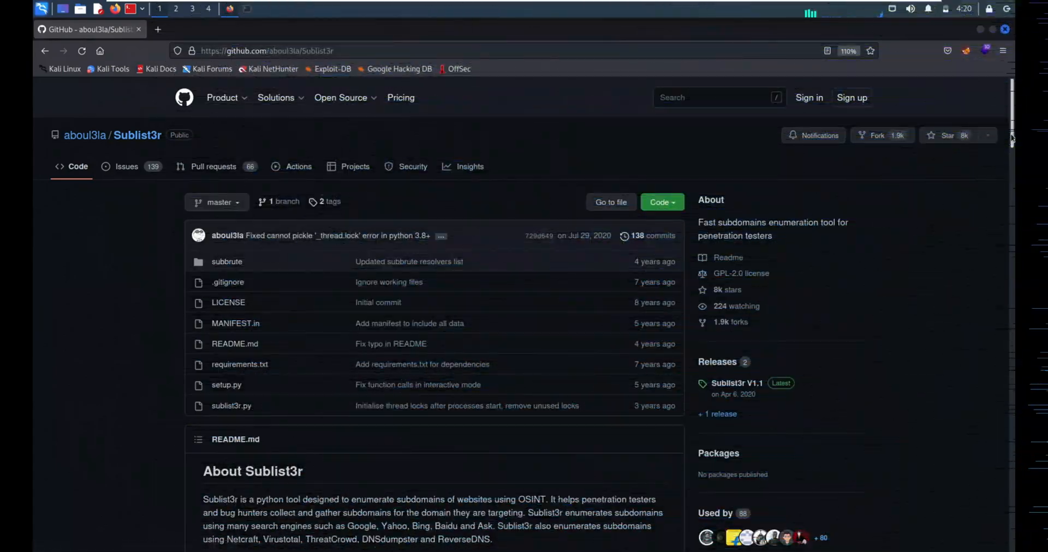
# Step: Scroll the Sublist3r README through installation, dependencies and the Usage table
pyautogui.scroll(-3)
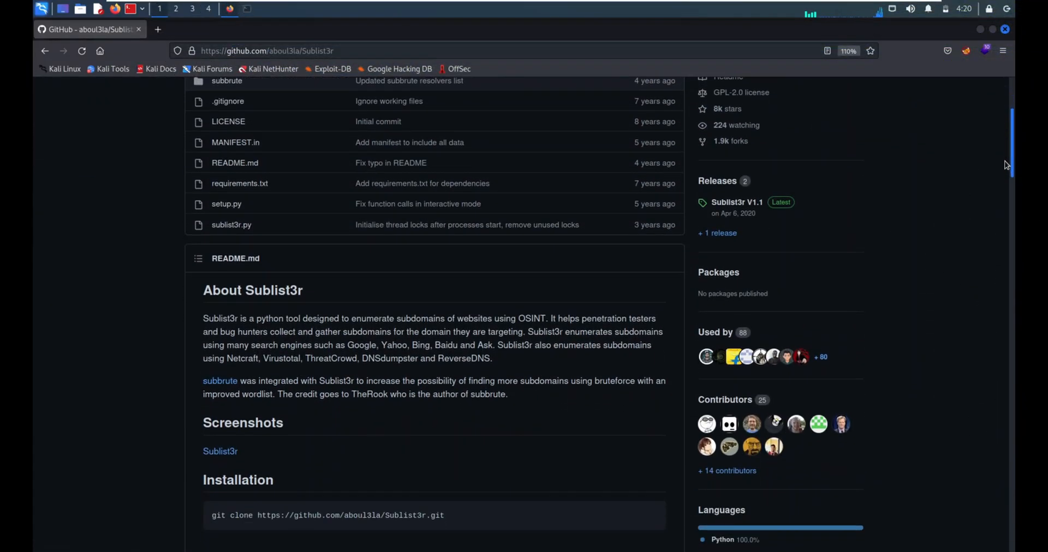
pyautogui.scroll(-3)
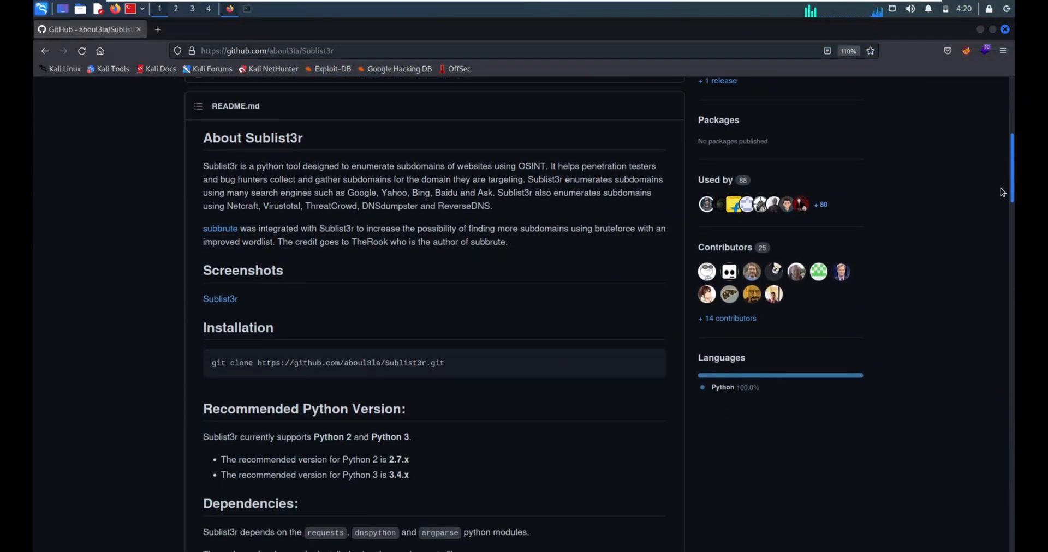
pyautogui.scroll(-3)
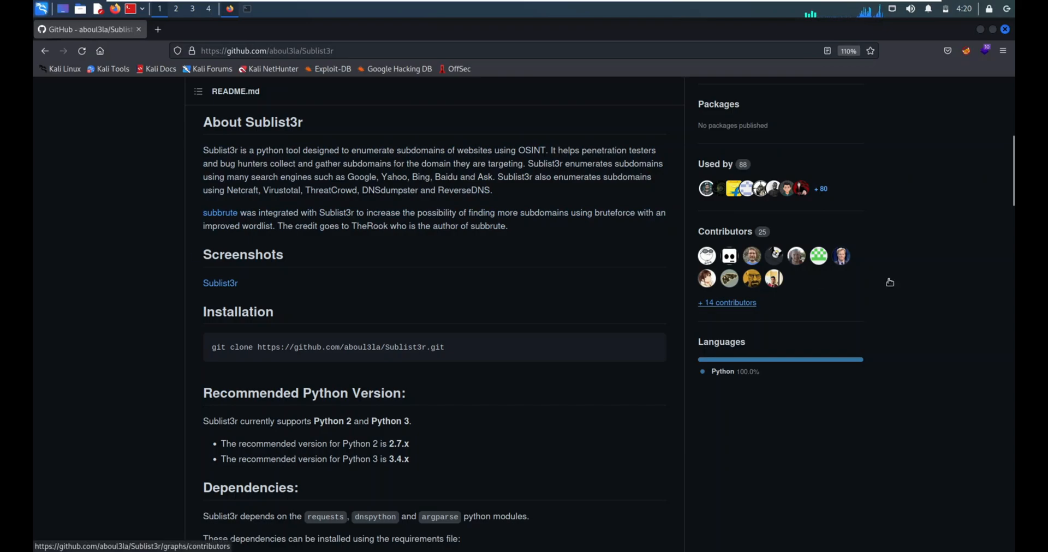
pyautogui.scroll(-3)
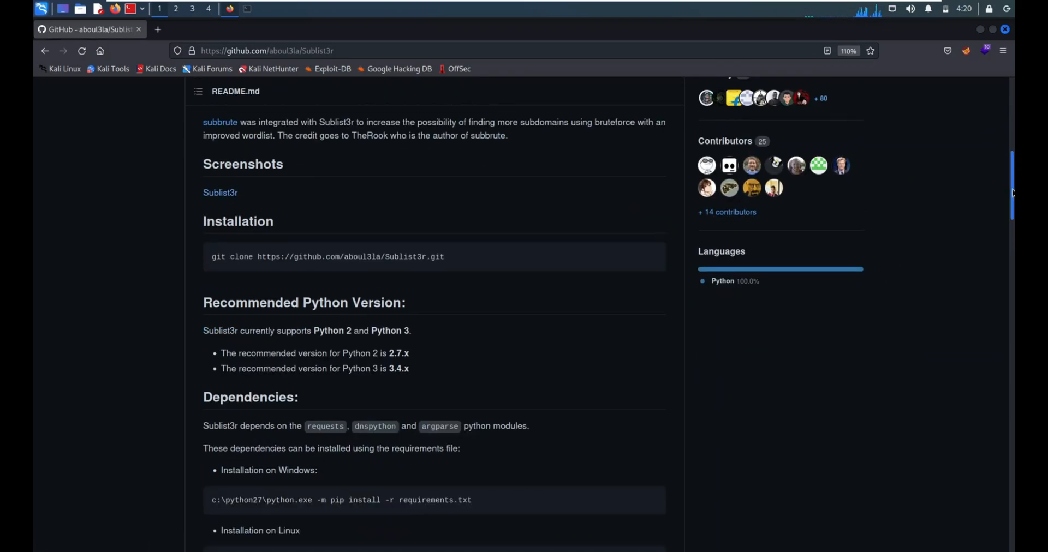
pyautogui.scroll(-3)
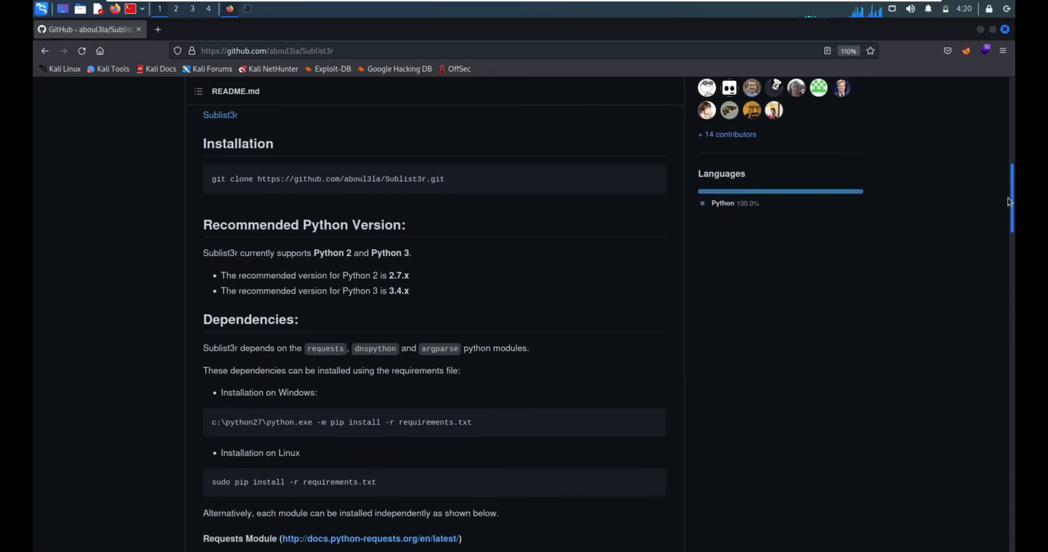
pyautogui.scroll(3)
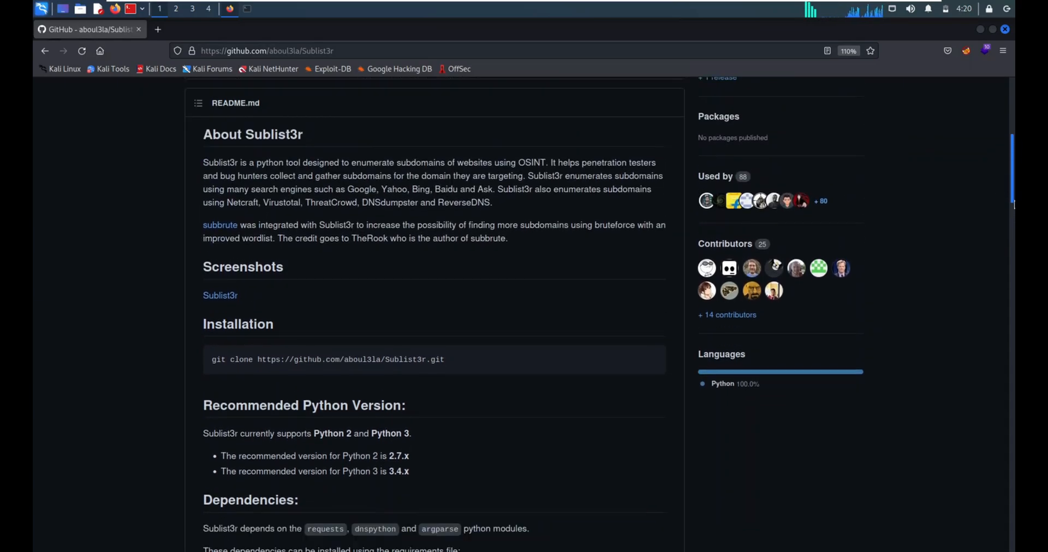
pyautogui.scroll(-3)
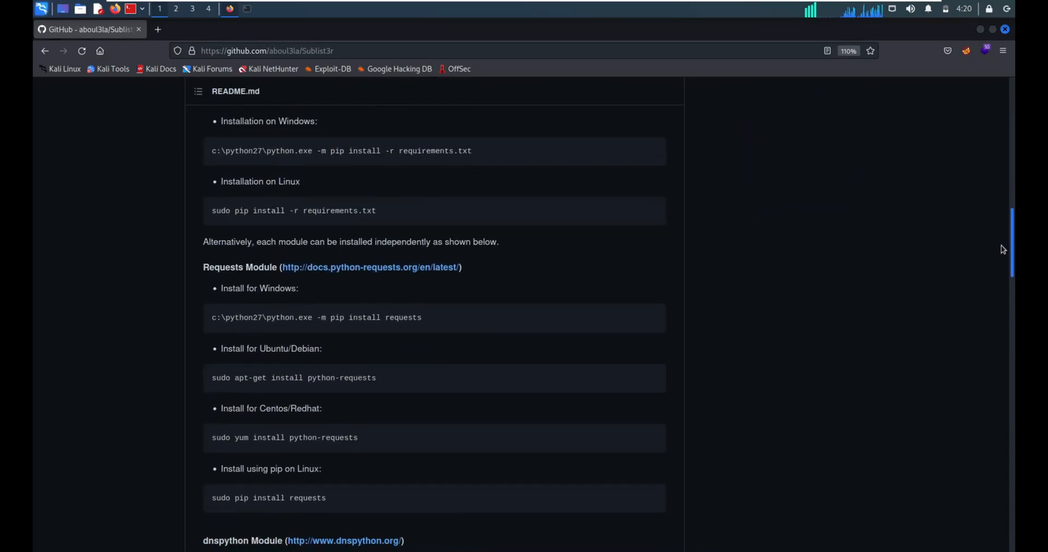
pyautogui.scroll(-3)
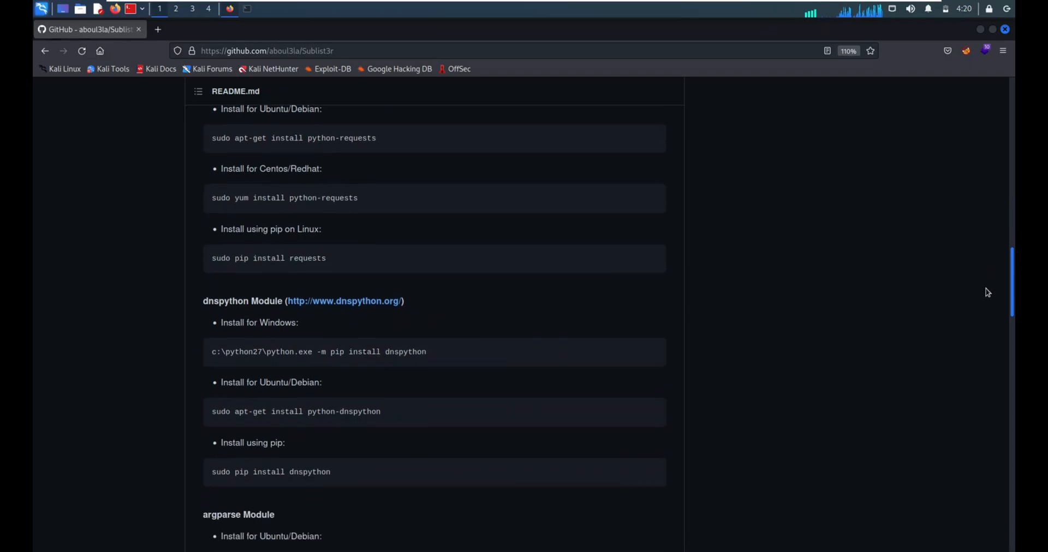
pyautogui.scroll(-3)
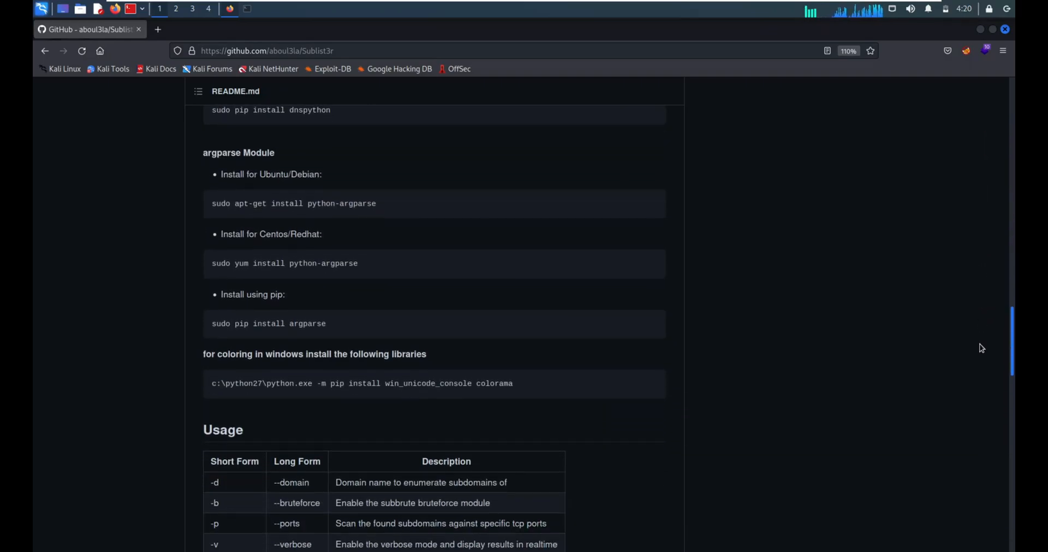
pyautogui.scroll(-3)
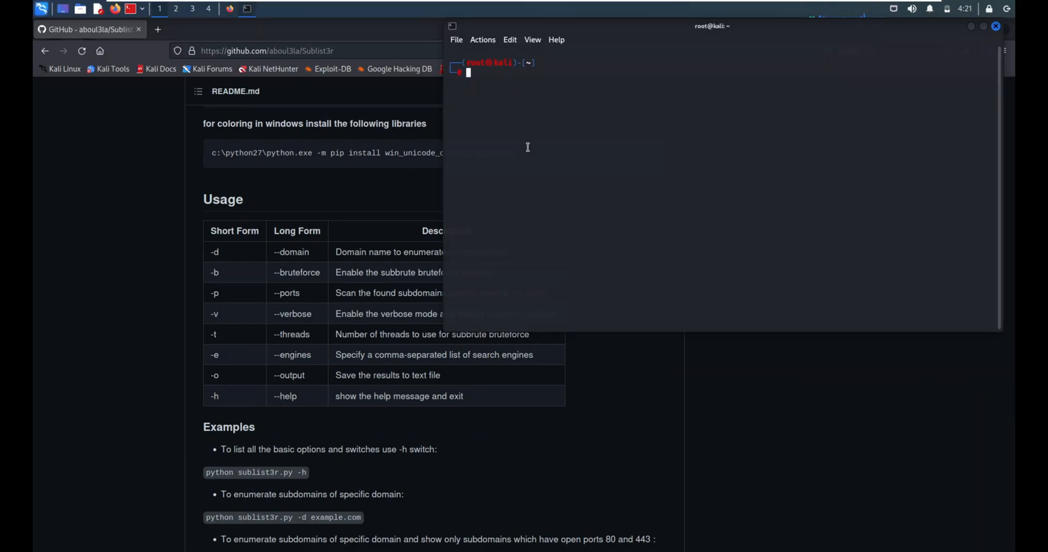
# Step: Run sudo apt install sublist3r and sublist3r -h, highlighting the ENGINES option in the help
pyautogui.write('sudo apt install subli3r')
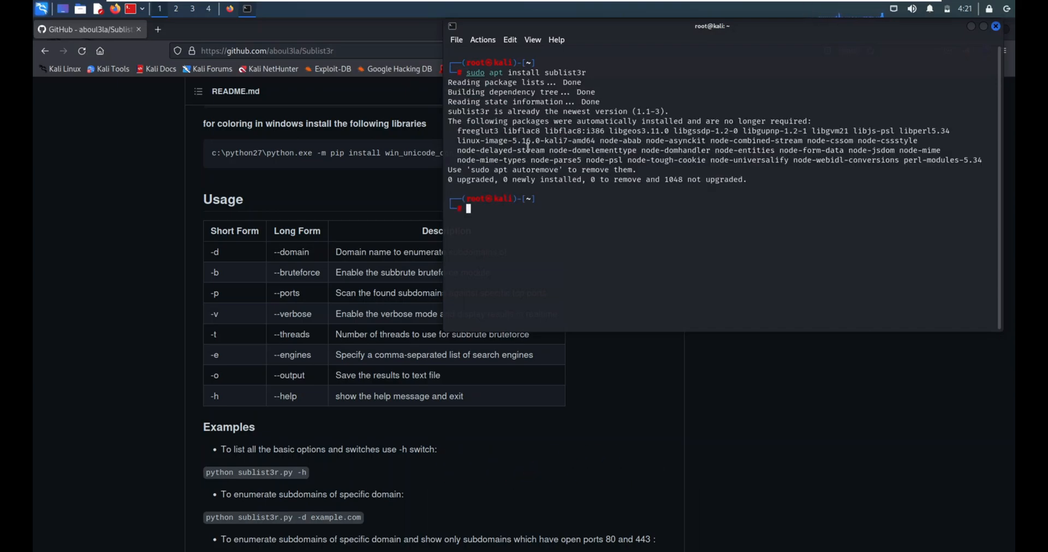
pyautogui.write('sud')
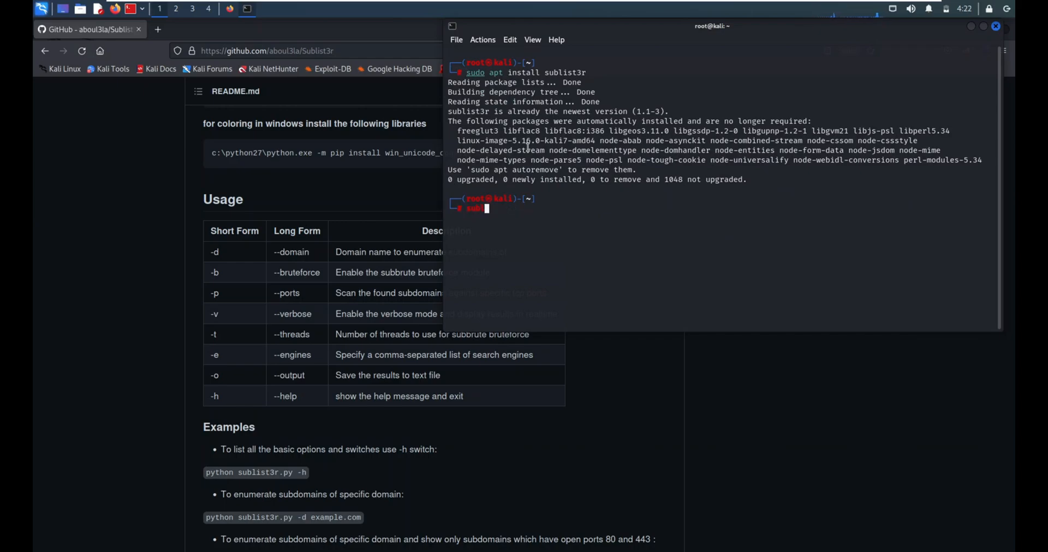
pyautogui.write('sublist3r -h')
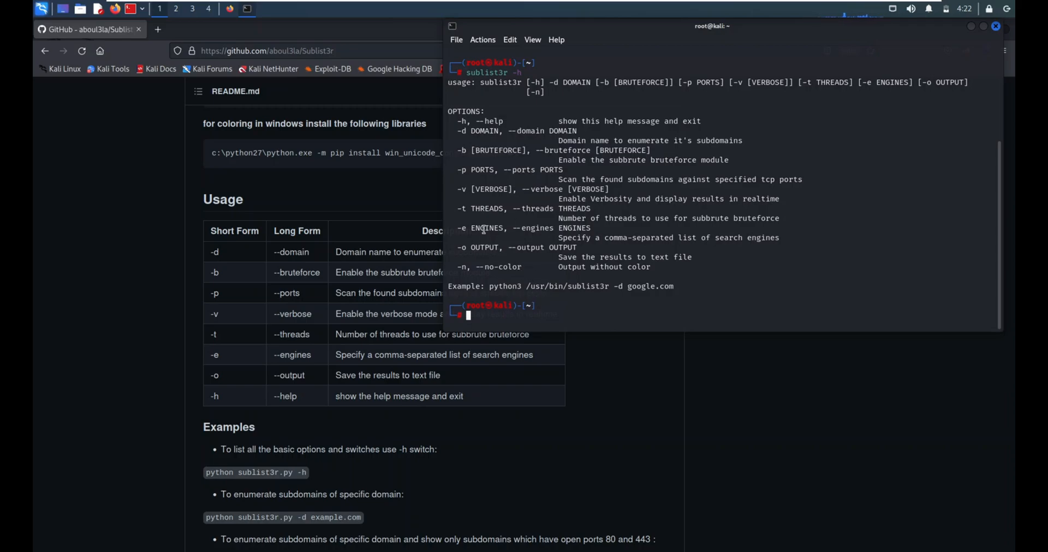
pyautogui.doubleClick(487, 228)
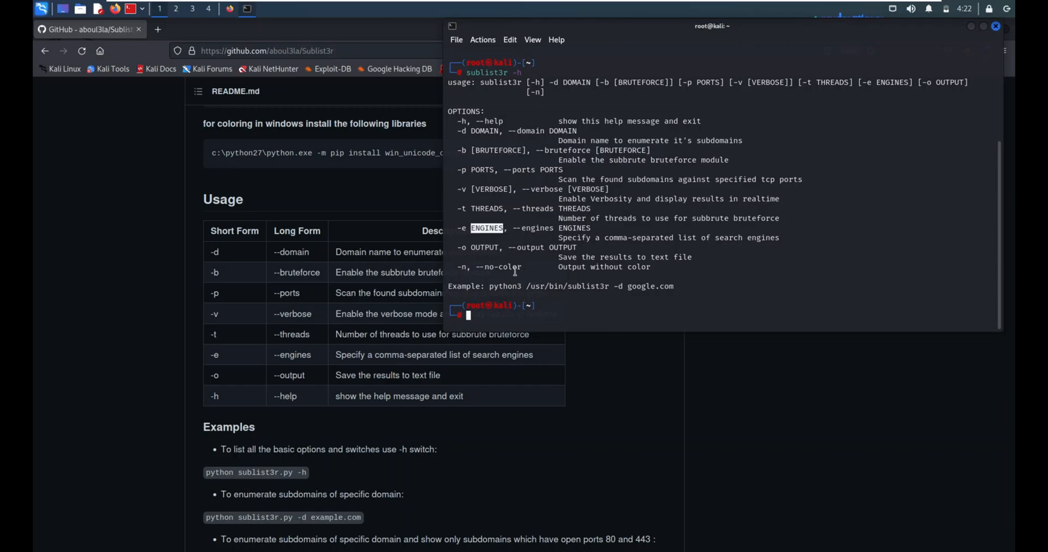
pyautogui.doubleClick(485, 247)
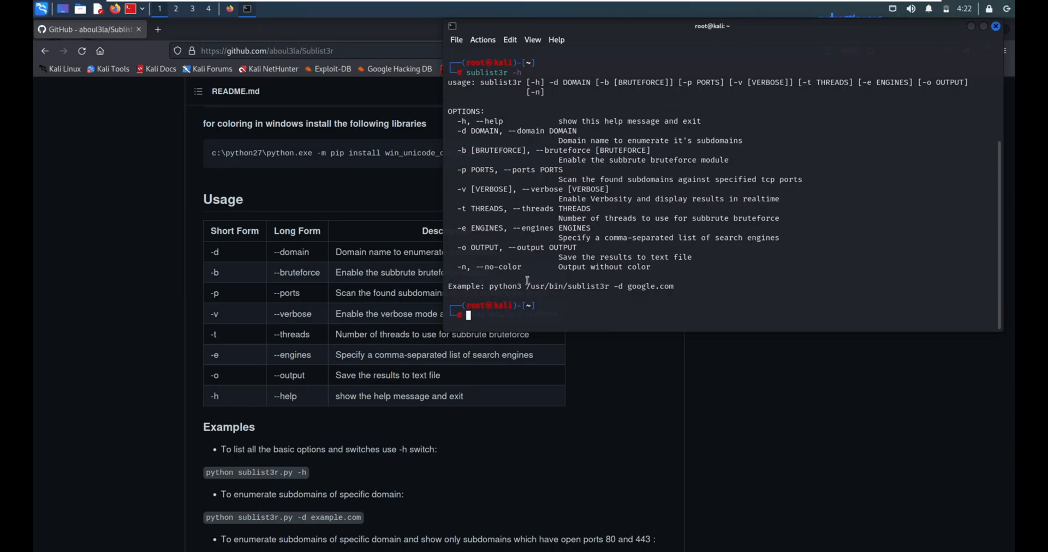
pyautogui.moveTo(581, 303)
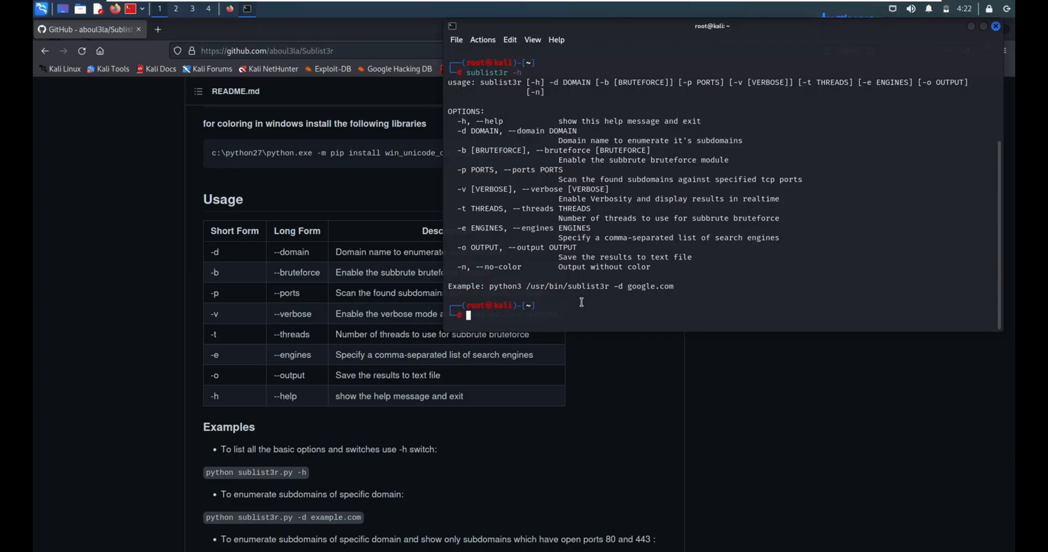
# Step: Run sublist3r -d google.com, select its nine found subdomains, and recall the command
pyautogui.write('sublist3r -d')
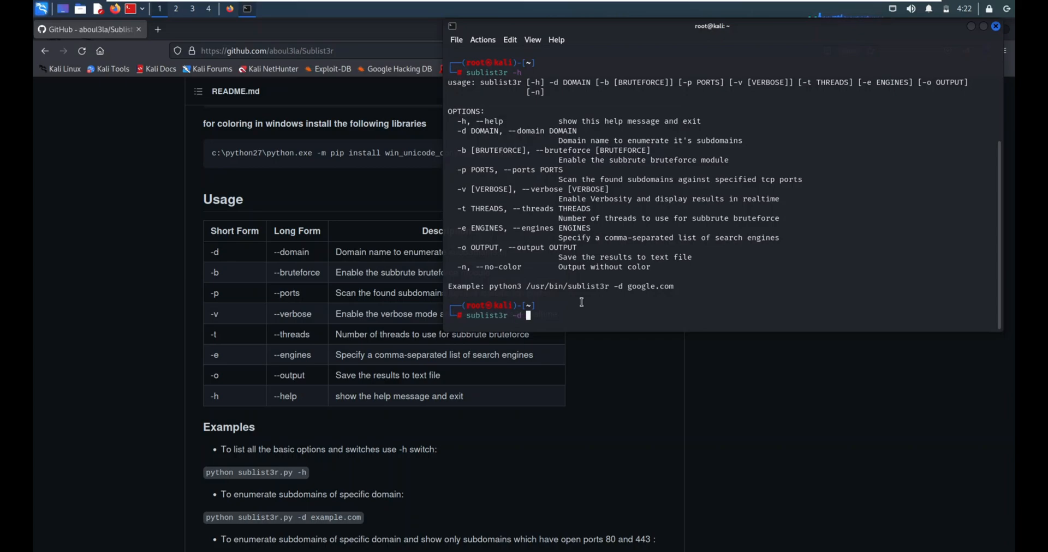
pyautogui.write('google')
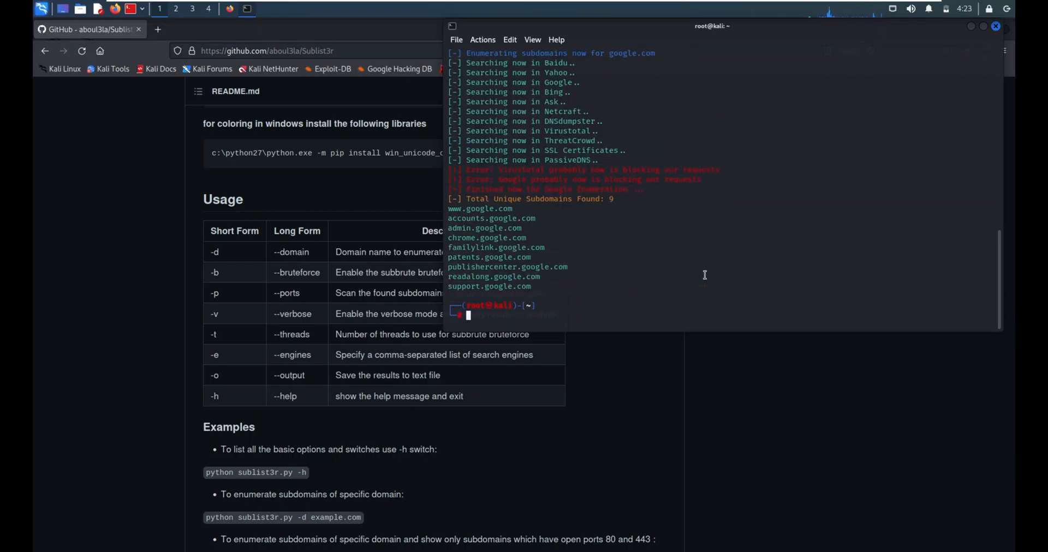
pyautogui.moveTo(699, 267)
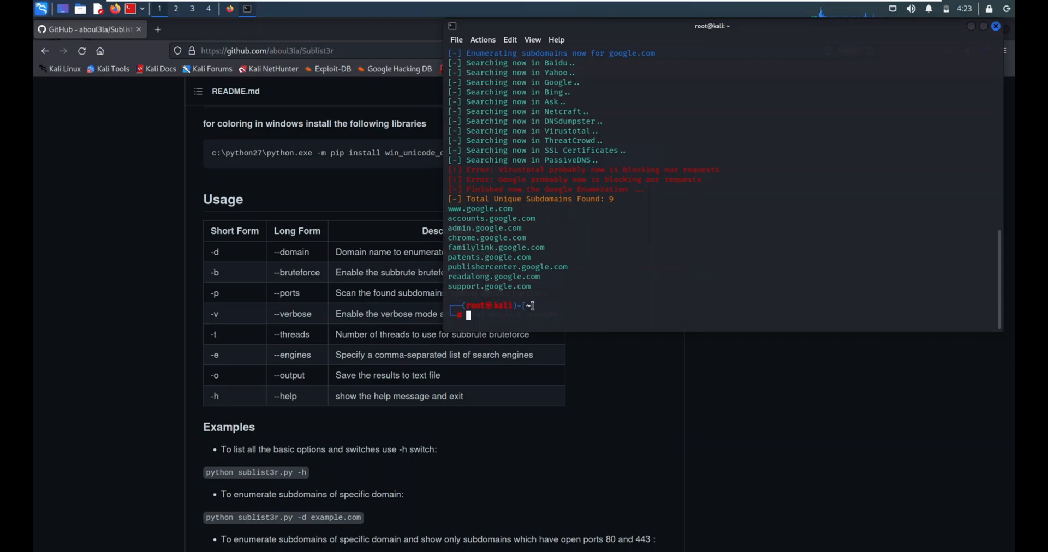
pyautogui.moveTo(852, 4)
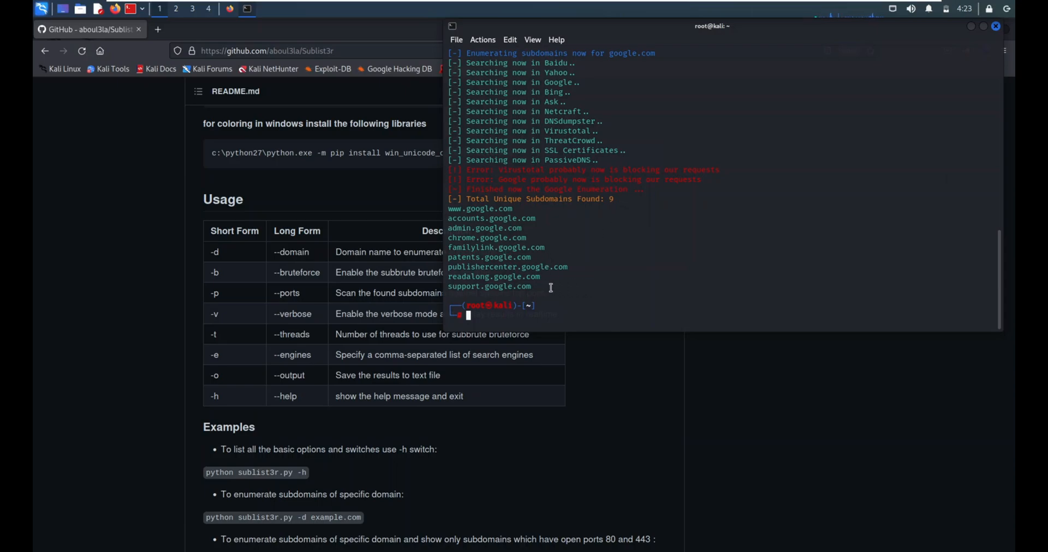
pyautogui.moveTo(449, 208); pyautogui.dragTo(548, 291)
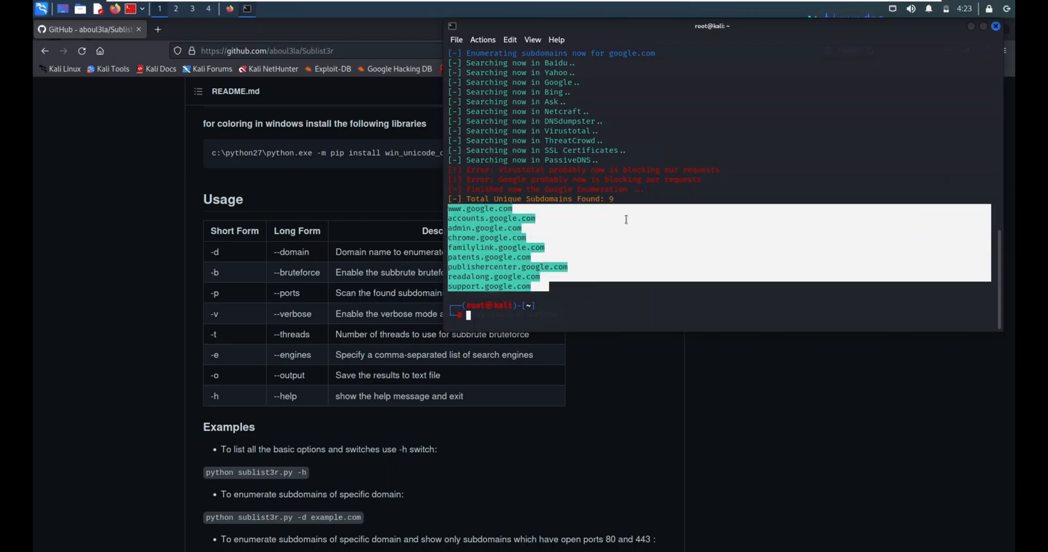
pyautogui.click(519, 319)
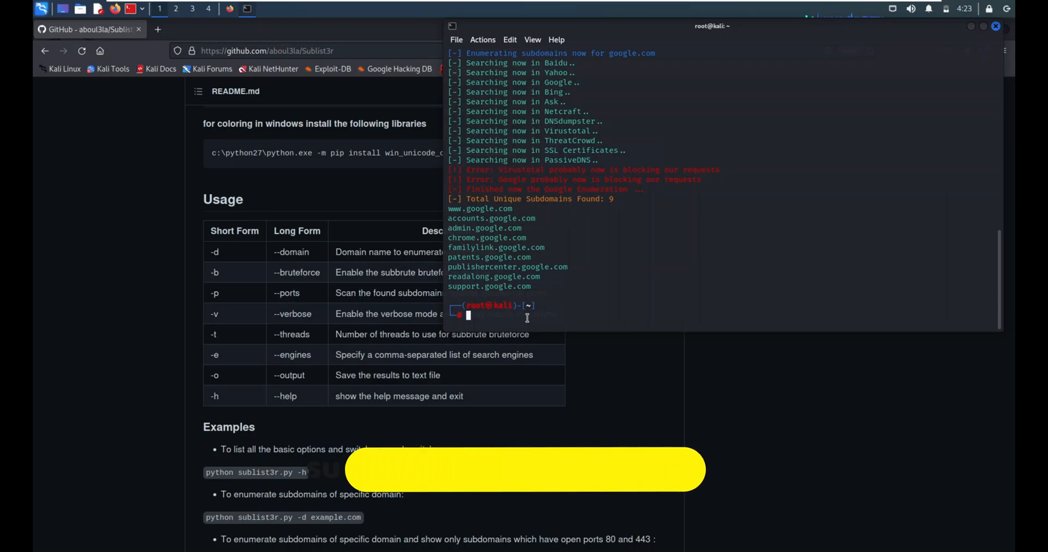
pyautogui.write('sublist3r -d google.com')
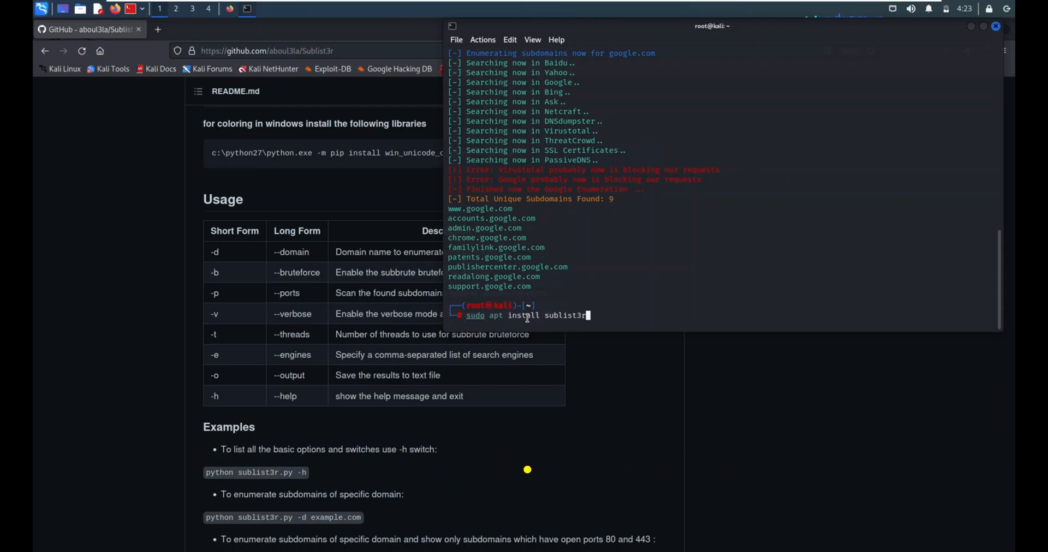
# Step: Read man sublist3r down to the EXAMPLES section and quit the manual
pyautogui.write('man subli')
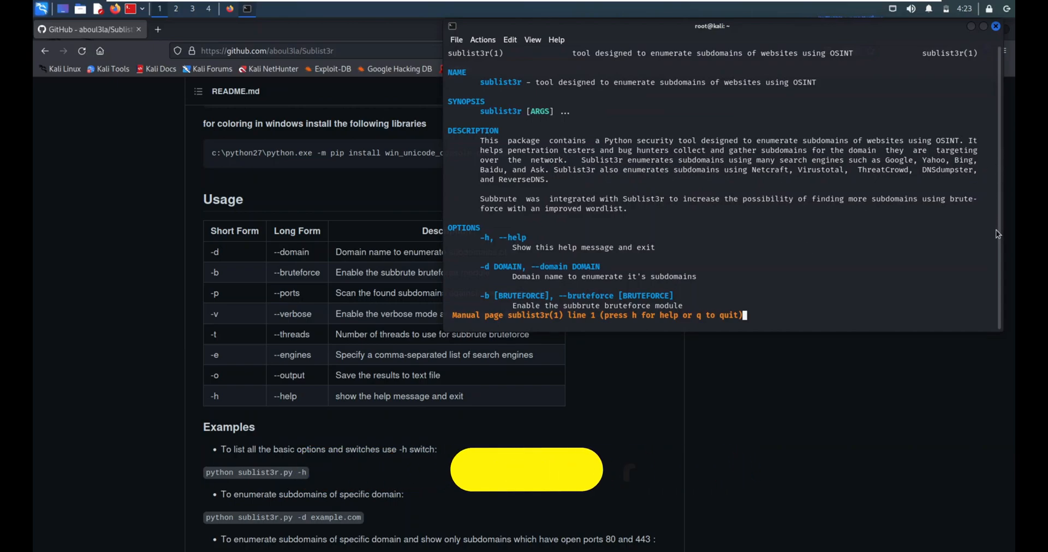
pyautogui.scroll(-3)
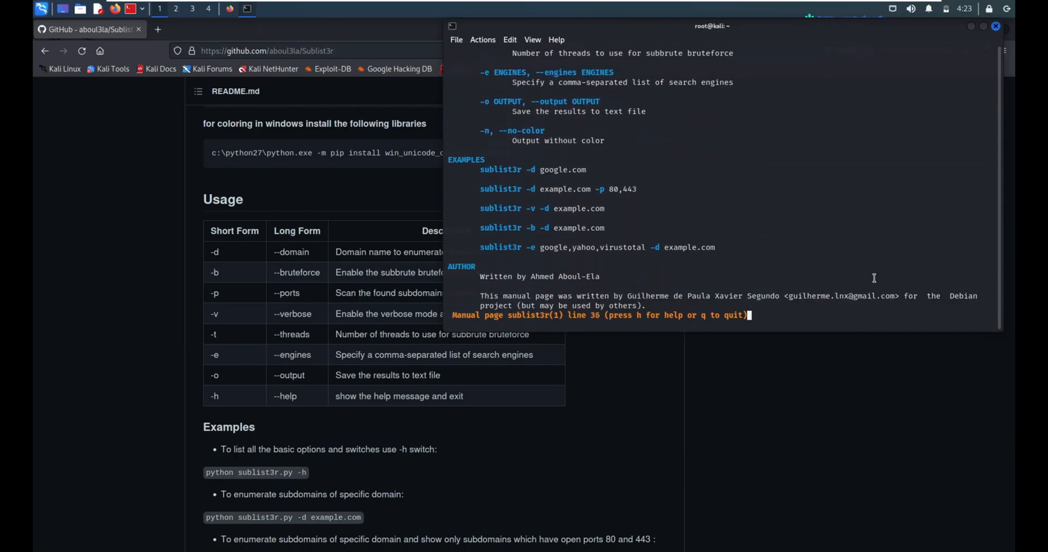
pyautogui.press('g')
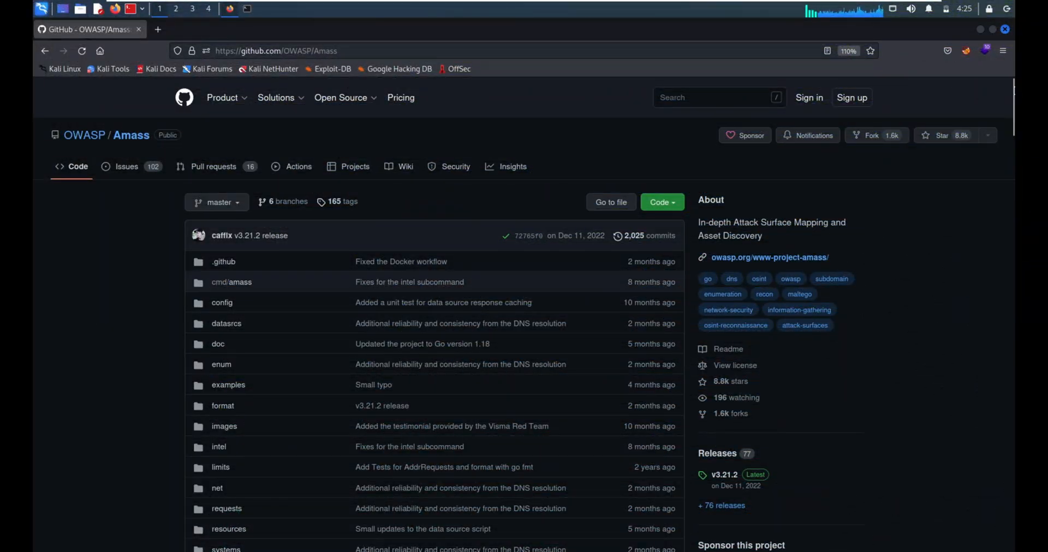
# Step: Scroll the OWASP Amass README through its data sources table and Installation section
pyautogui.scroll(-3)
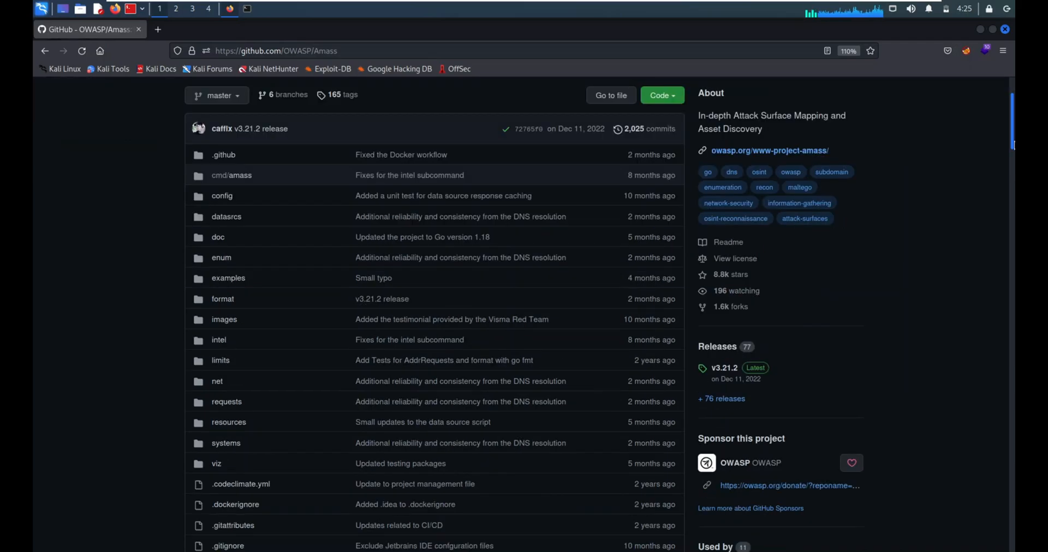
pyautogui.scroll(-3)
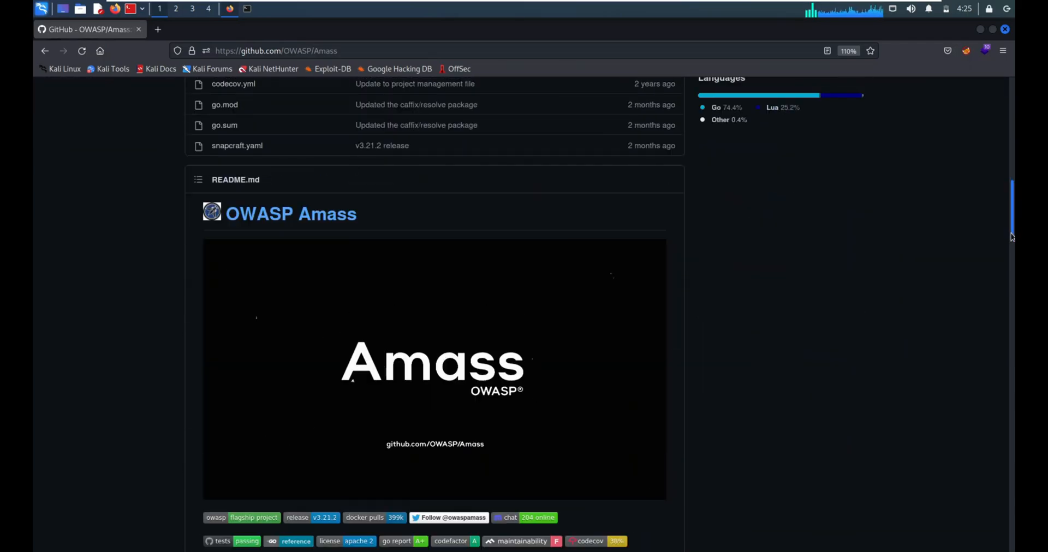
pyautogui.scroll(-3)
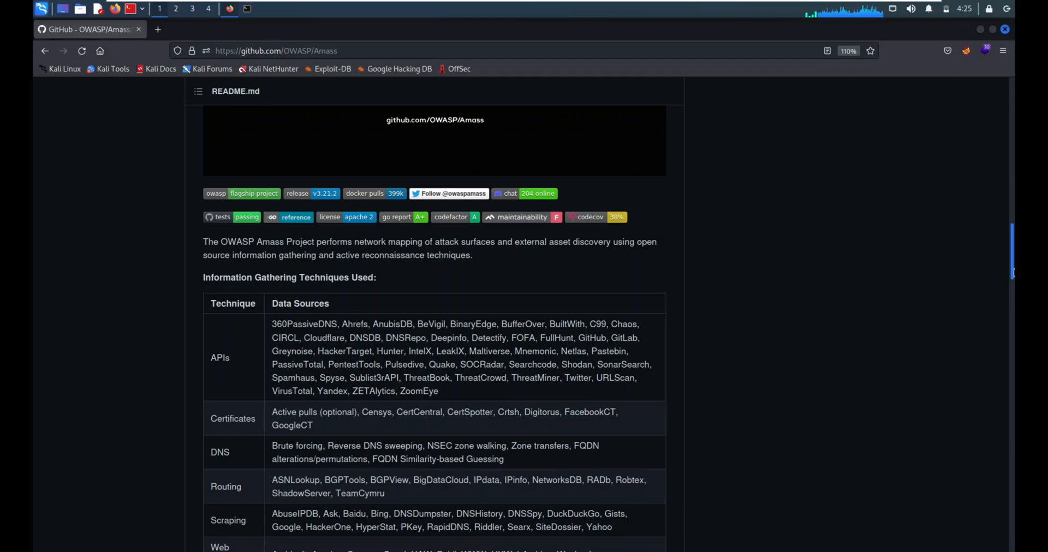
pyautogui.scroll(-3)
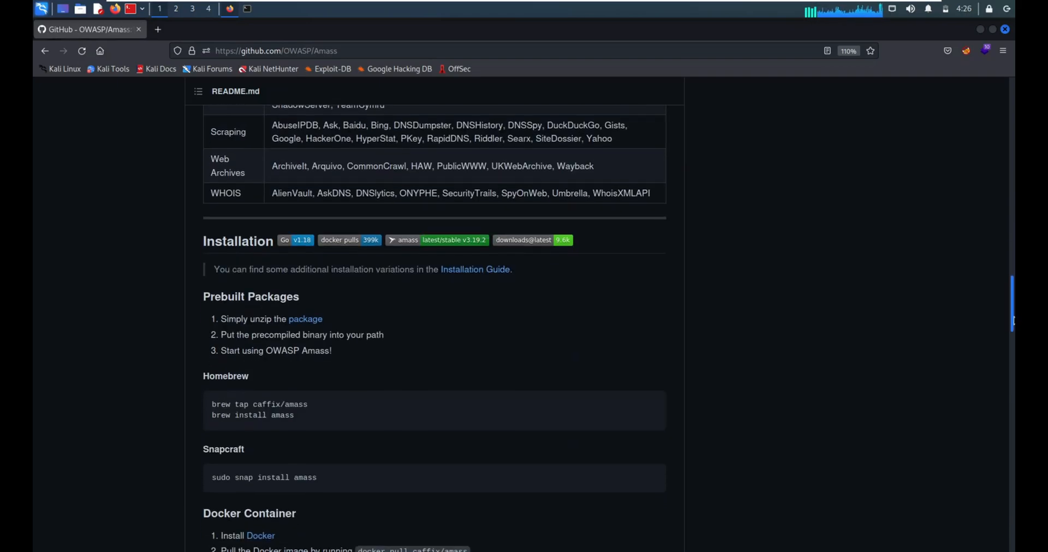
pyautogui.scroll(-3)
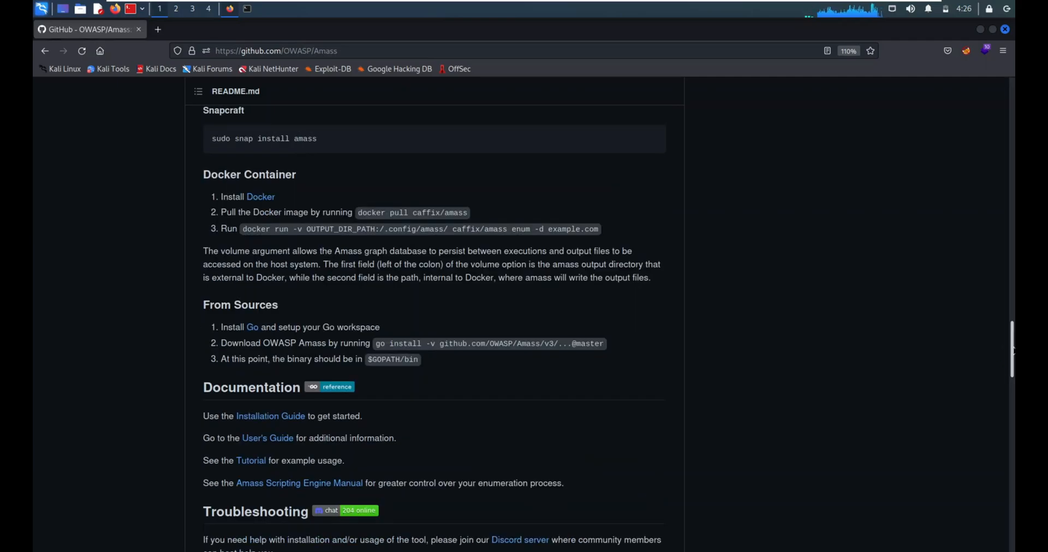
pyautogui.scroll(-3)
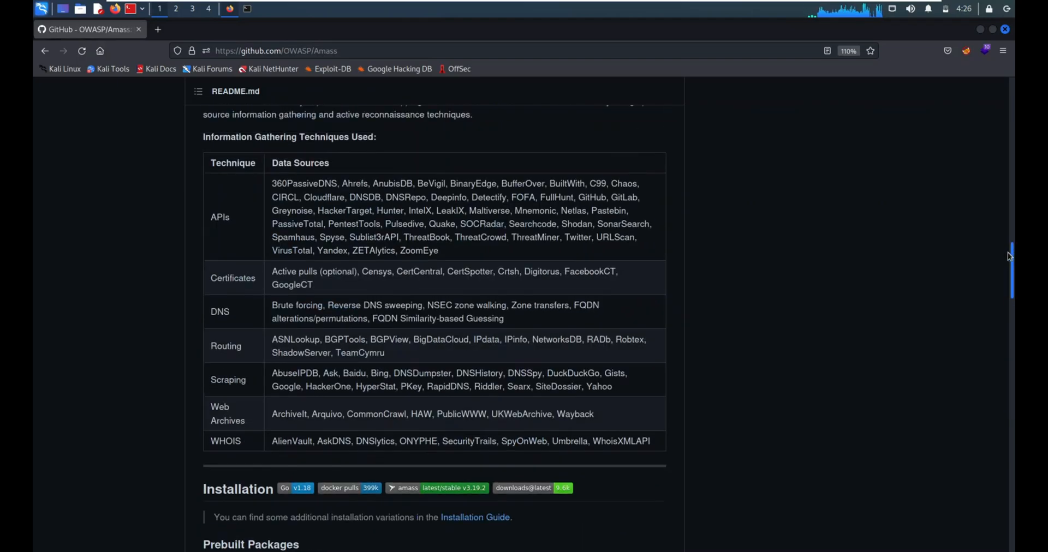
pyautogui.scroll(3)
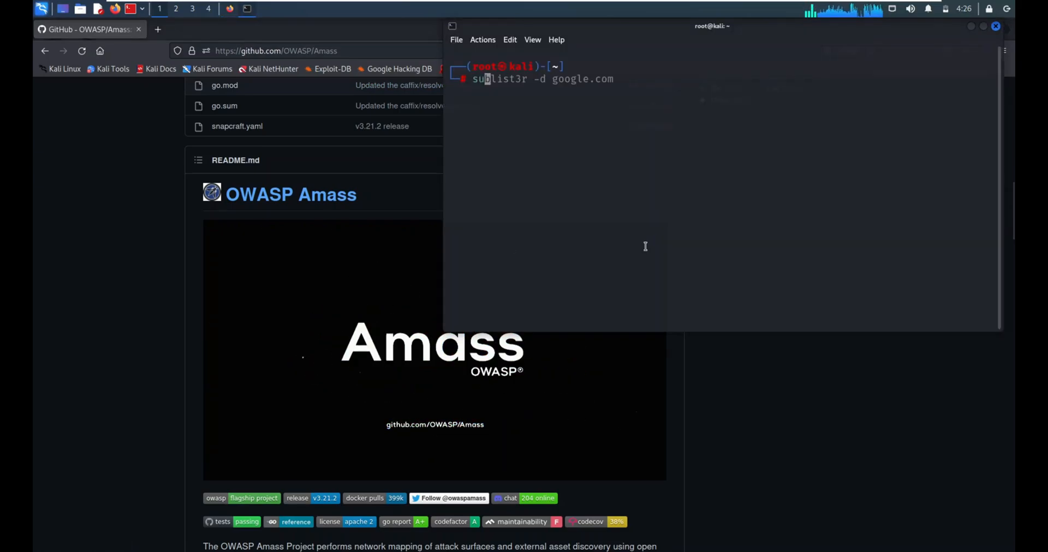
# Step: Install amass 3.21.2 with sudo apt install amass, acknowledging the outdated microcode notice
pyautogui.write('sudo apt install sublist3r')
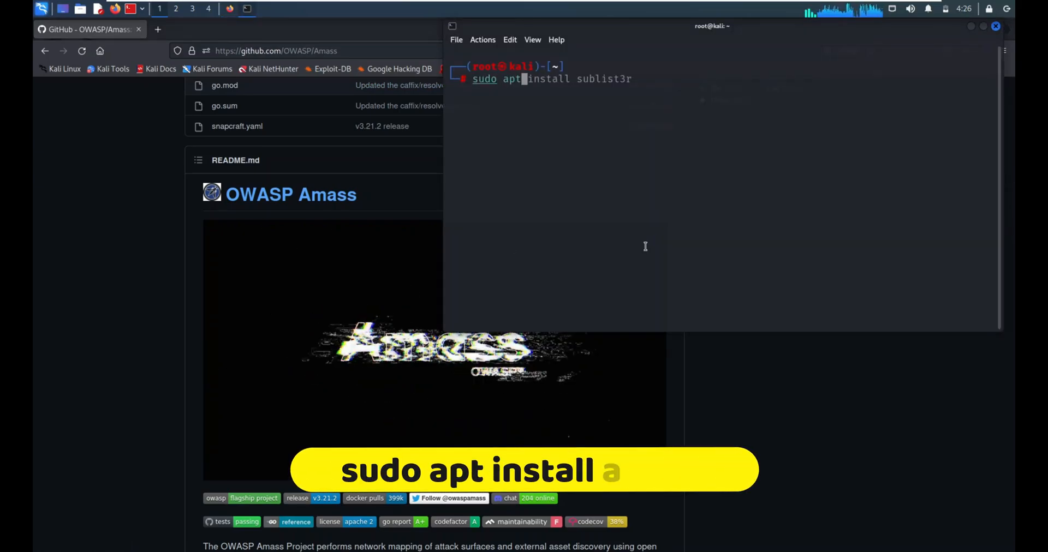
pyautogui.write('am')
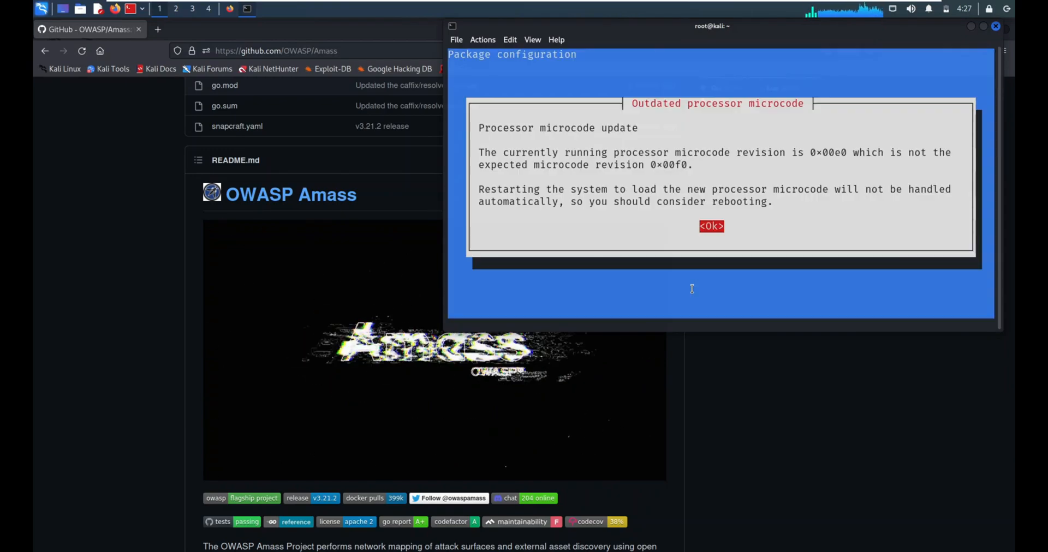
pyautogui.click(712, 226)
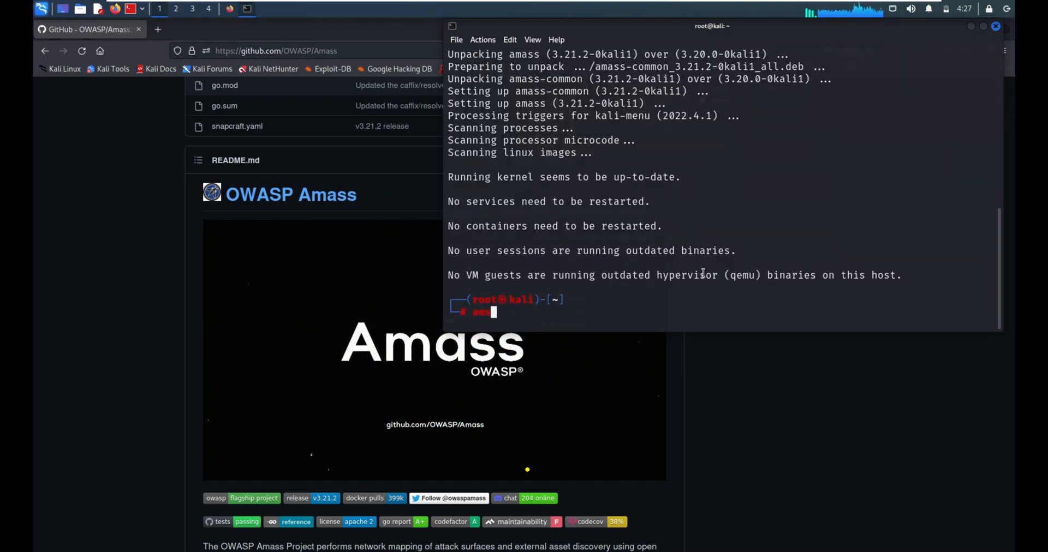
# Step: Display Amass's general help with amass -h and scroll through its subcommands
pyautogui.write('amass -h')
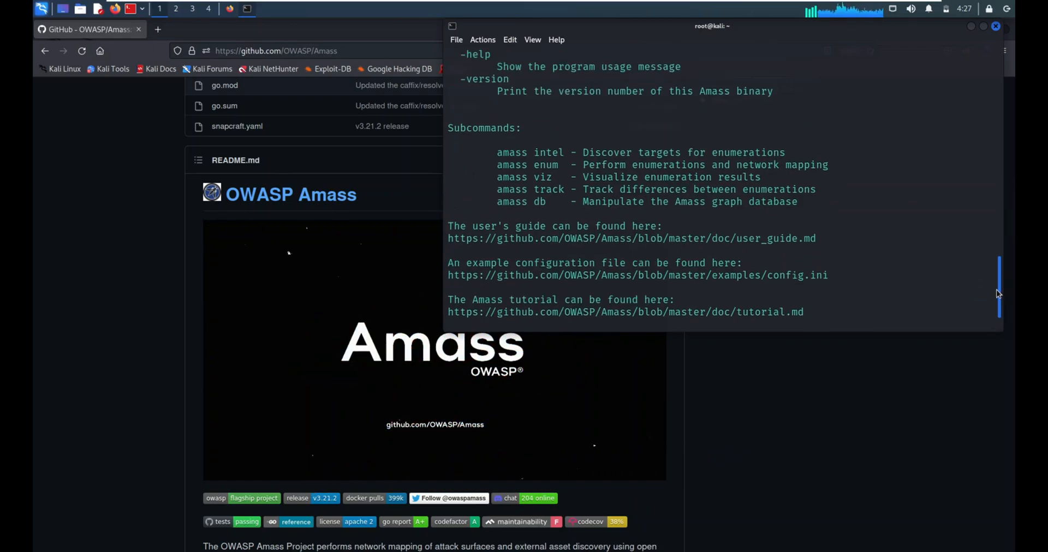
pyautogui.scroll(-3)
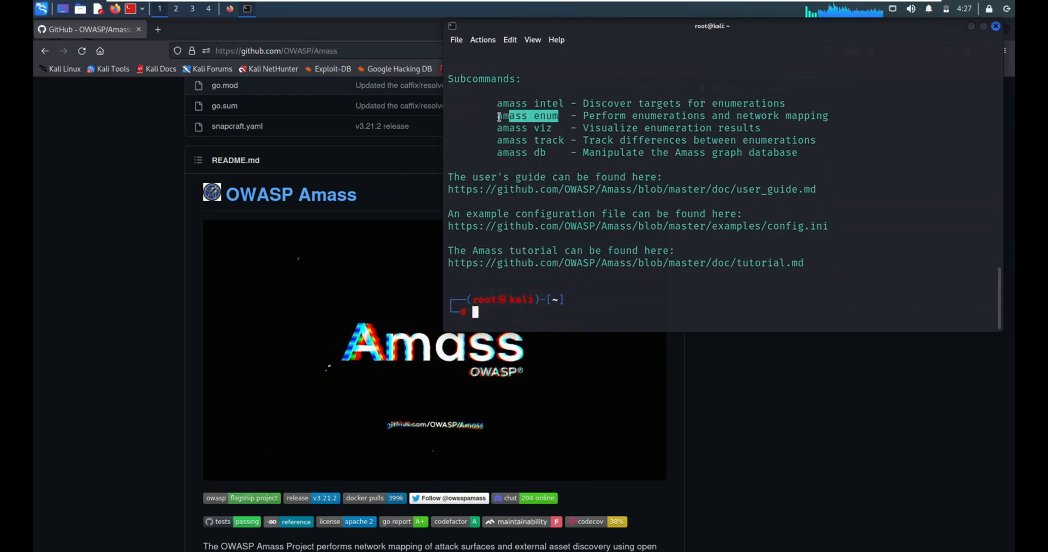
pyautogui.write('amass -h')
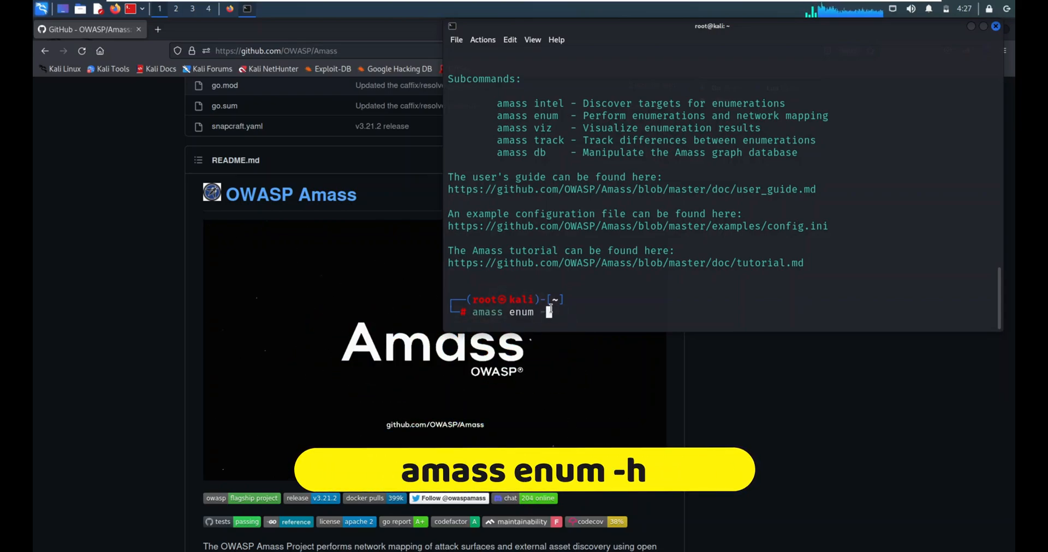
# Step: Display the full option list for the enum subcommand with amass enum -h
pyautogui.press('Return')
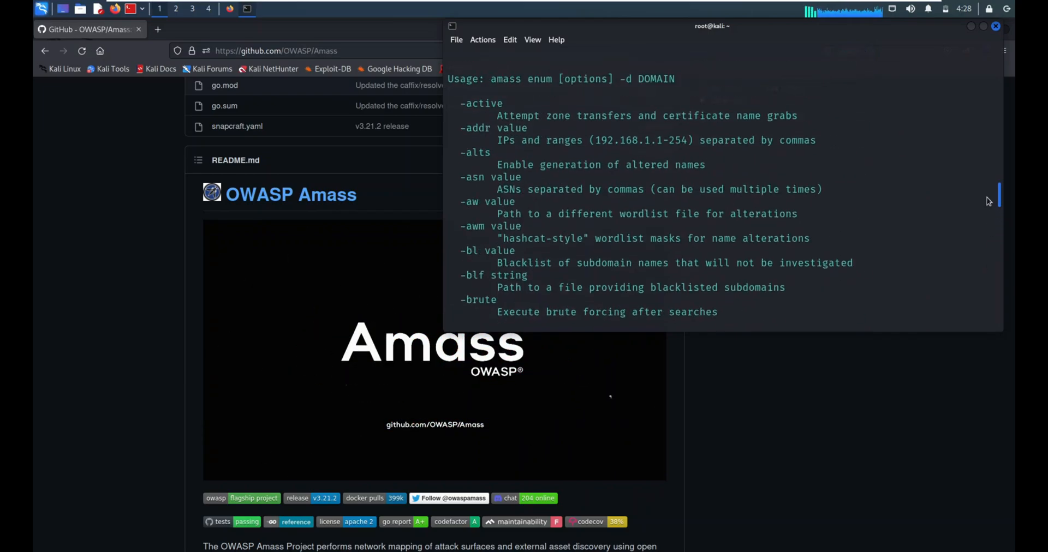
pyautogui.scroll(-3)
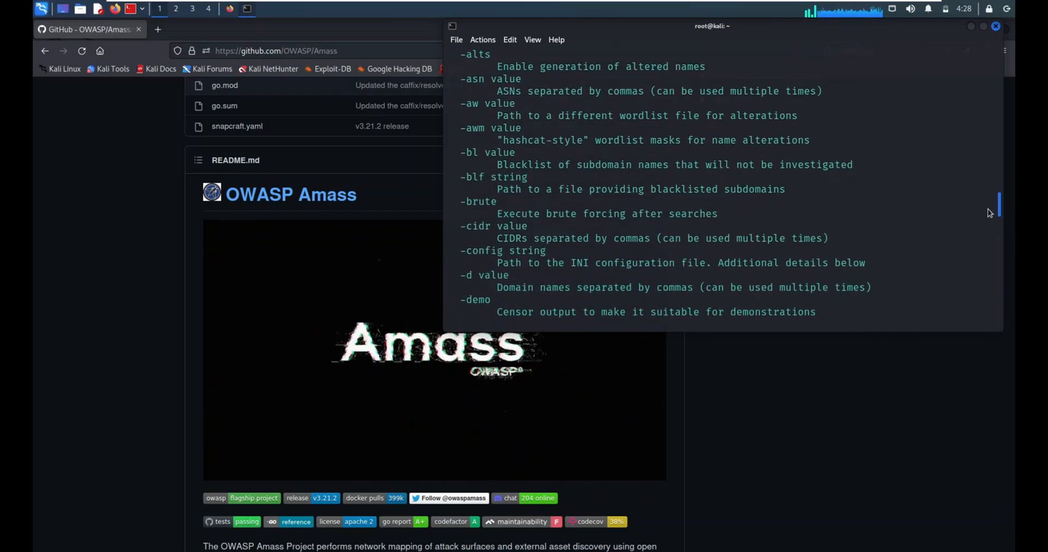
pyautogui.scroll(-3)
pyautogui.write('amass enum -')
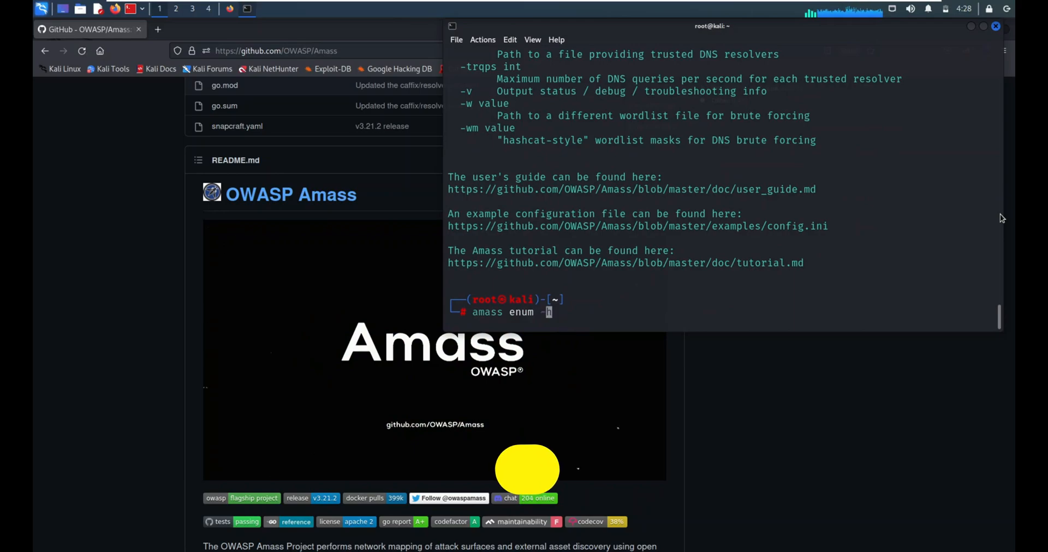
# Step: Run amass enum -d google.com, let subdomains print, then stop the scan with Ctrl+C
pyautogui.write('d')
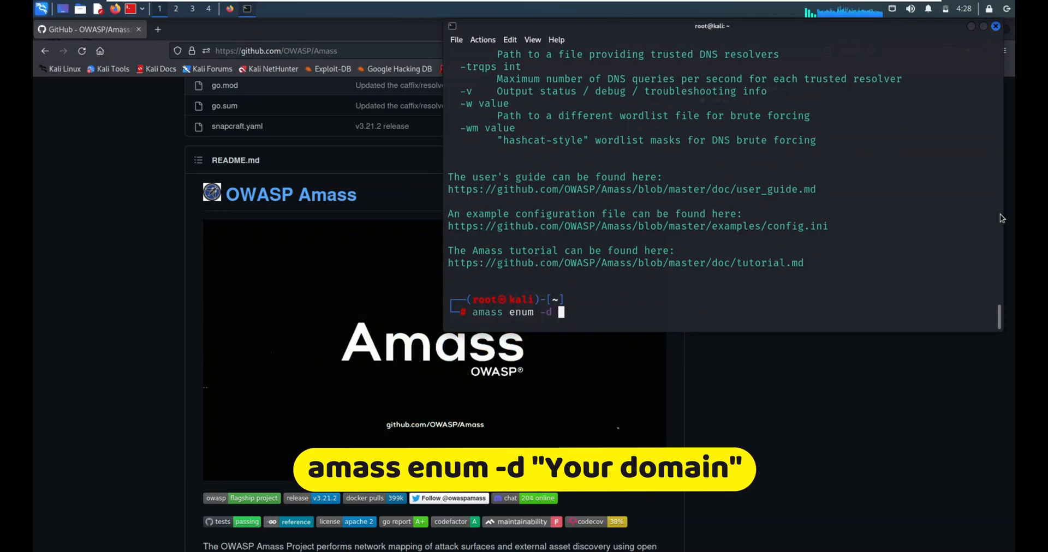
pyautogui.write('goog')
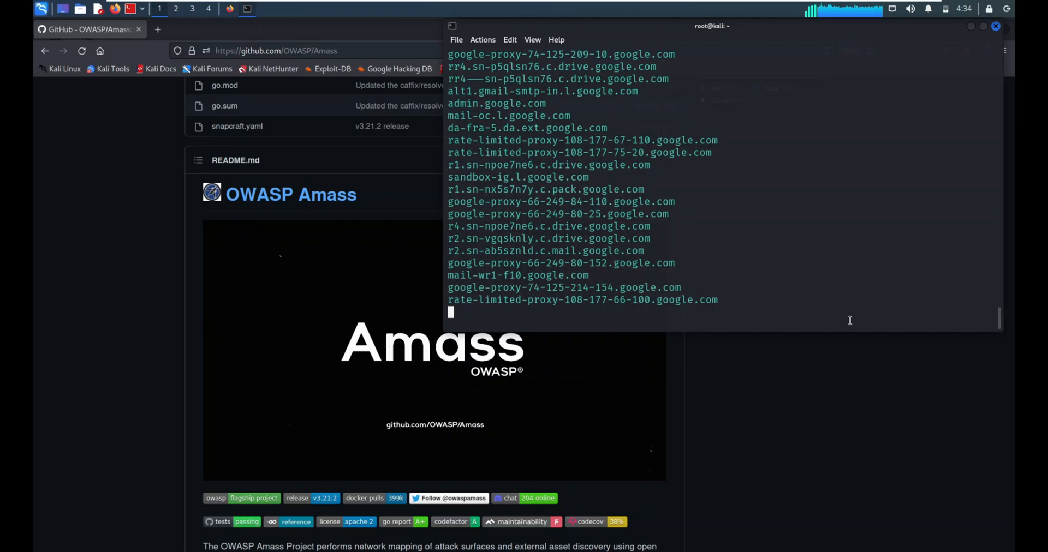
pyautogui.write('e')
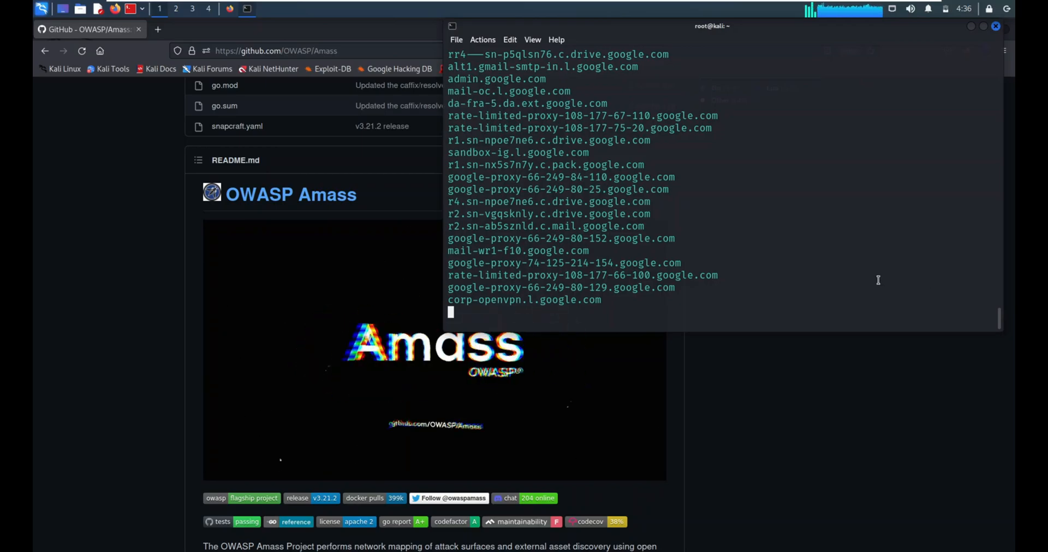
pyautogui.press('ctrl+c')
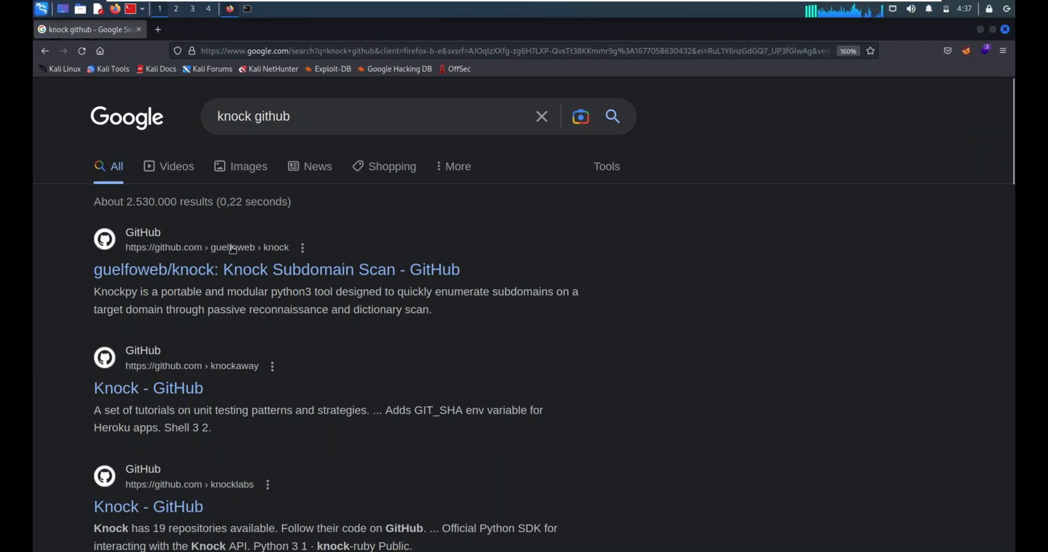
pyautogui.moveTo(257, 277)
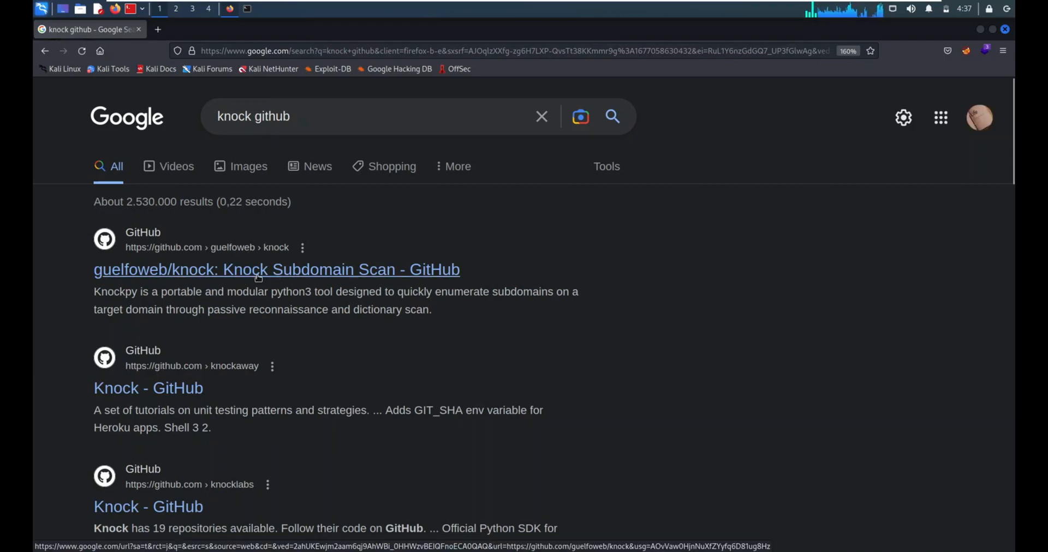
# Step: Open the guelfoweb/knock GitHub repository, skim its README and reveal the clone URL
pyautogui.click(258, 270)
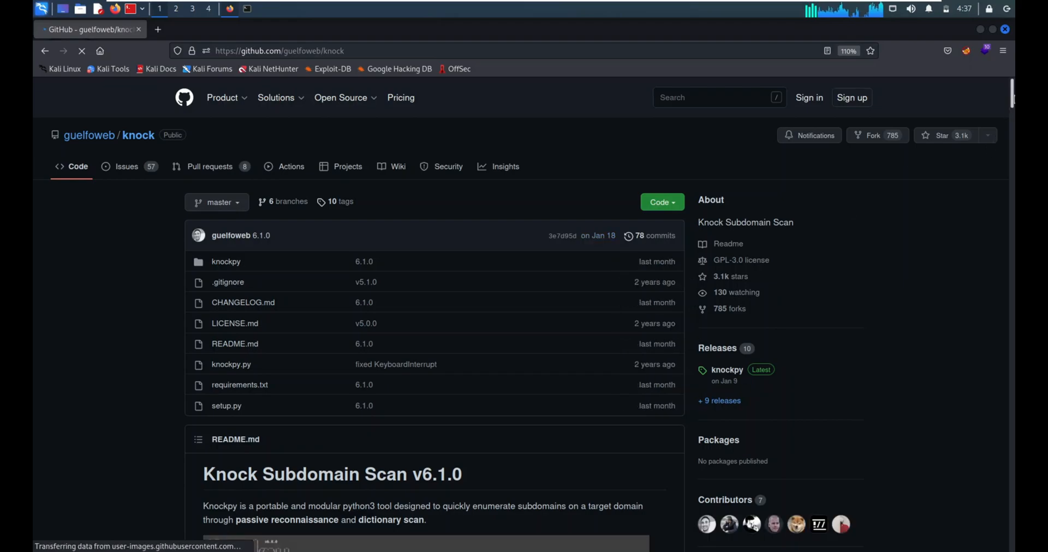
pyautogui.scroll(-3)
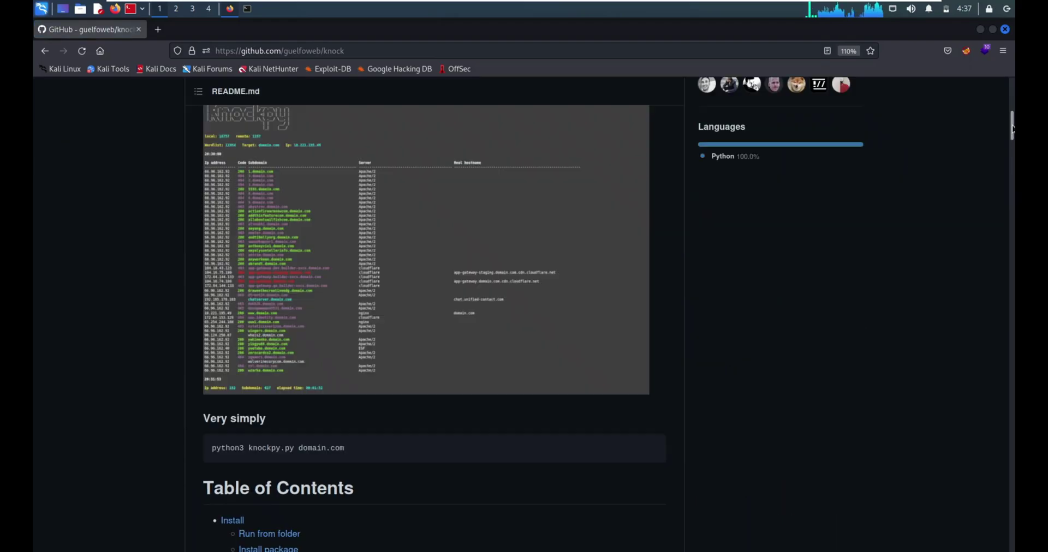
pyautogui.scroll(-3)
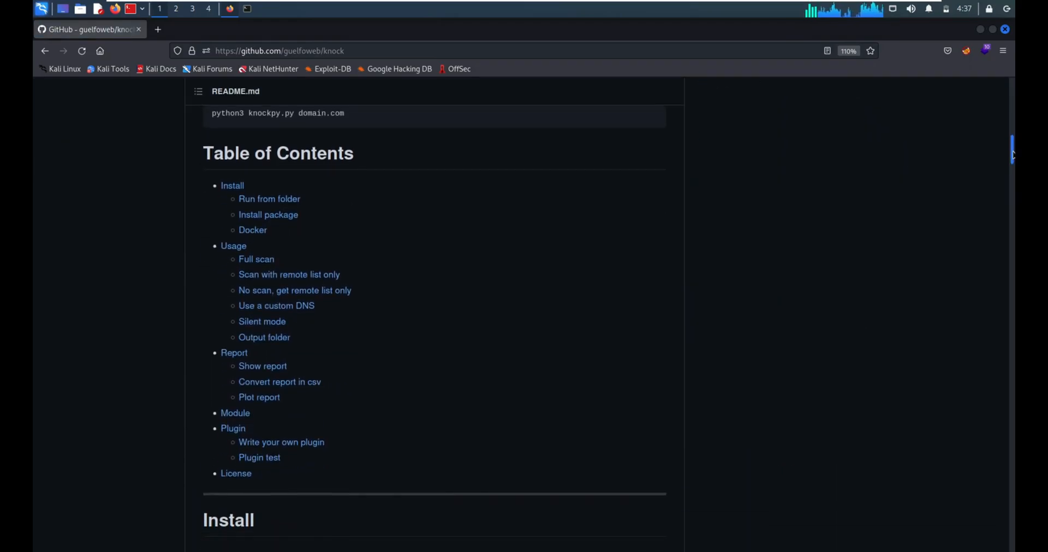
pyautogui.scroll(3)
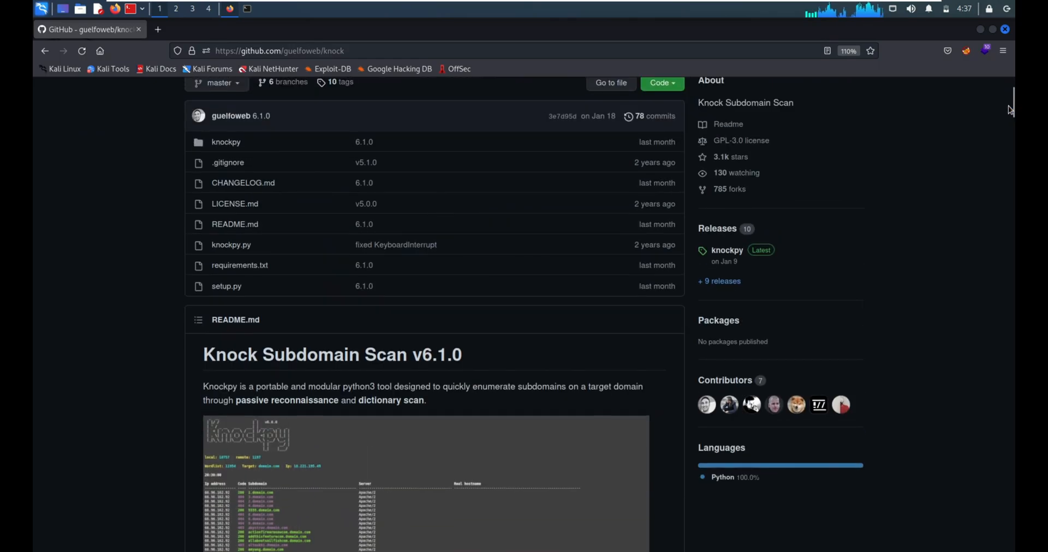
pyautogui.scroll(-3)
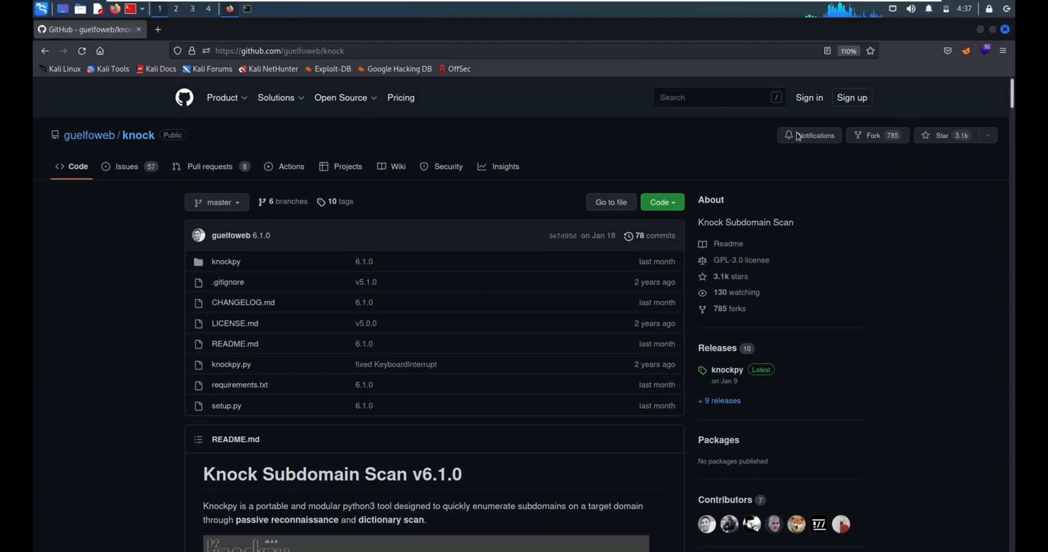
pyautogui.click(662, 202)
pyautogui.write('g')
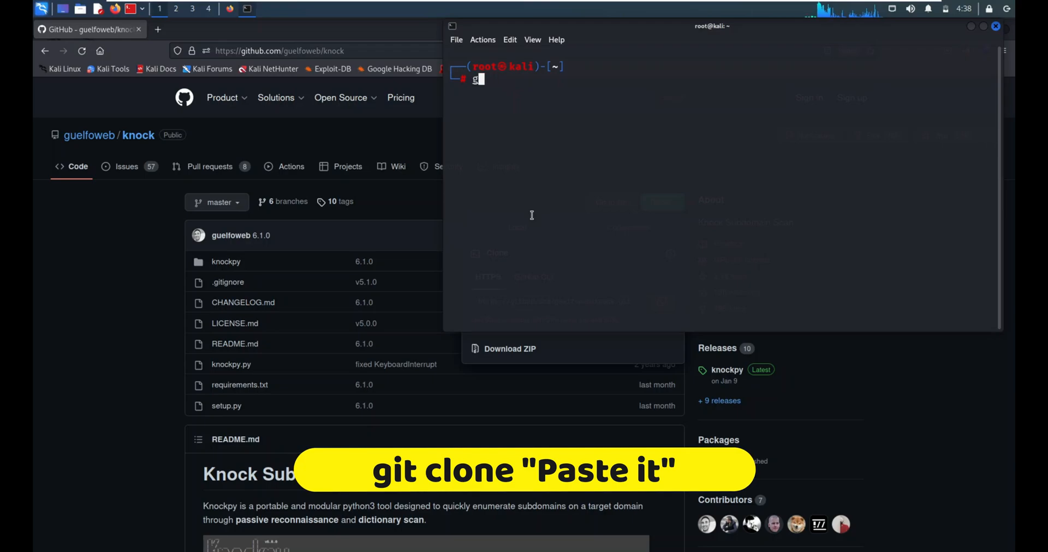
# Step: Git clone the knock repository, clear the screen and cd into knock/
pyautogui.write('it clone https://github.com/guelfoweb/knock.git')
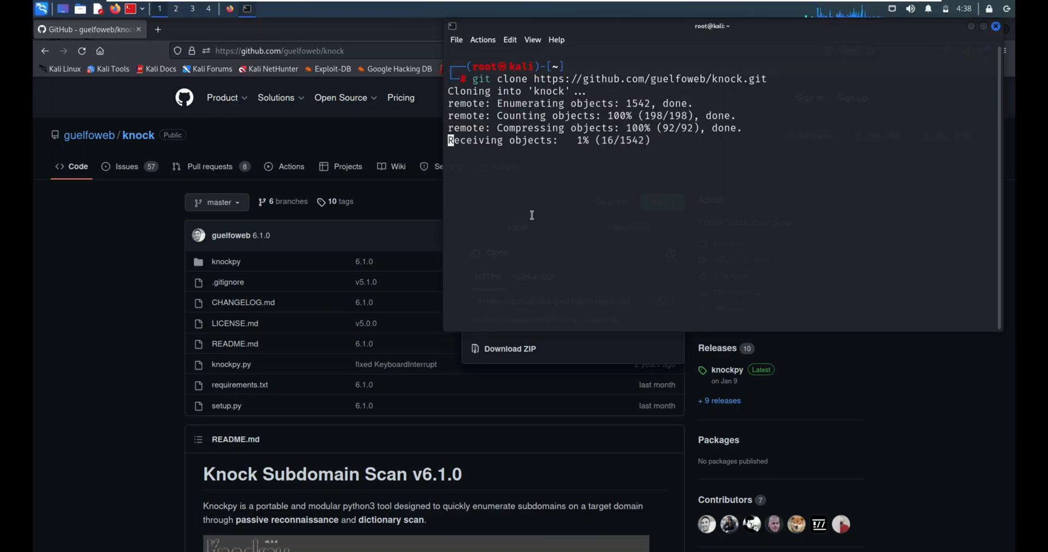
pyautogui.write('clear')
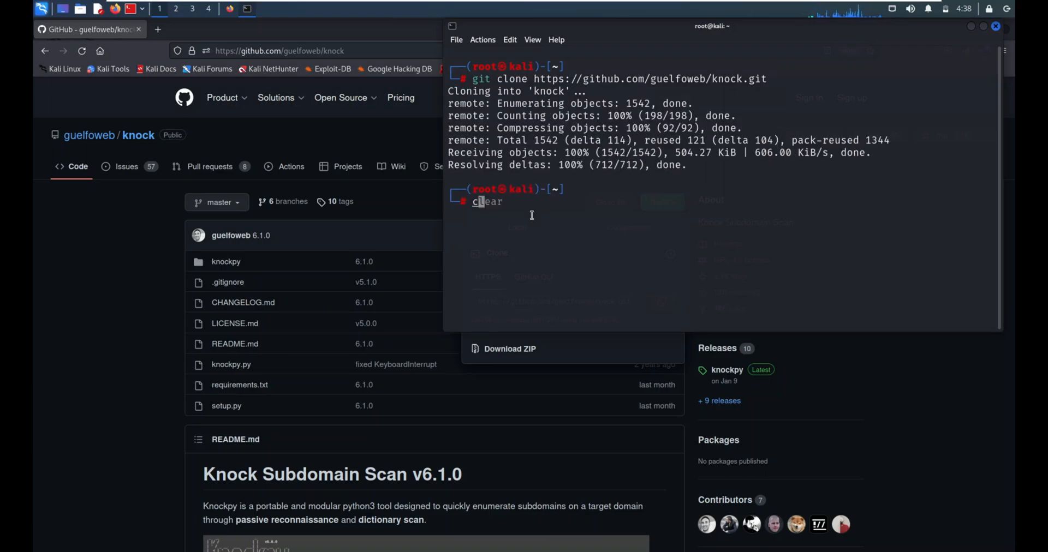
pyautogui.write('cd knock/')
pyautogui.write('ls')
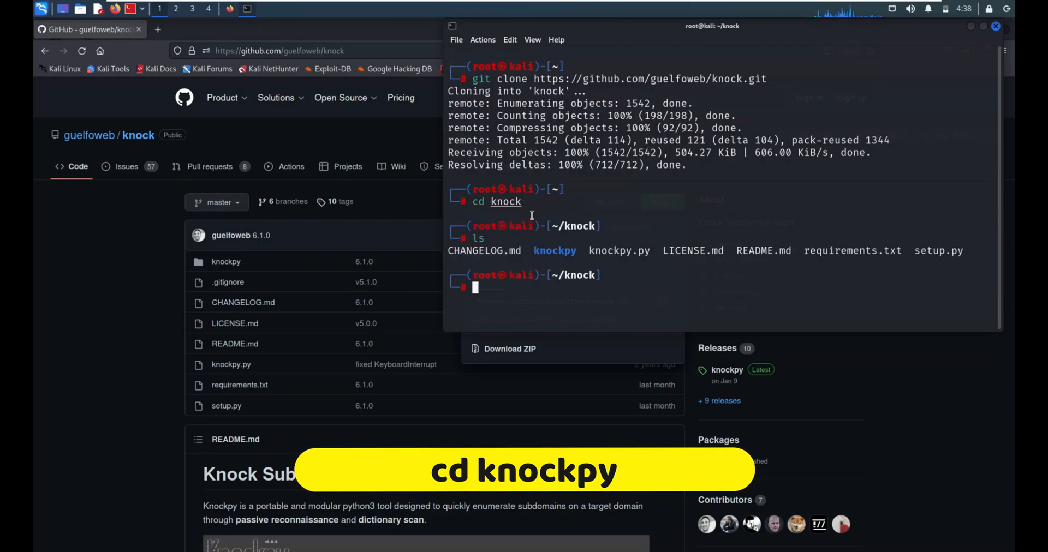
# Step: Install knock's Python dependencies with pip3 install -r requirements.txt
pyautogui.write('pip3')
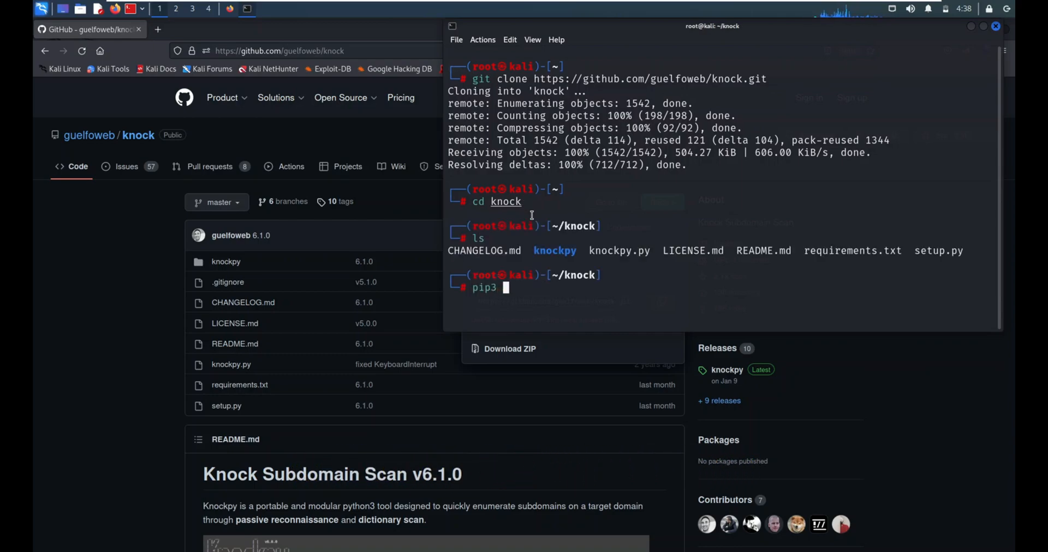
pyautogui.write('install -')
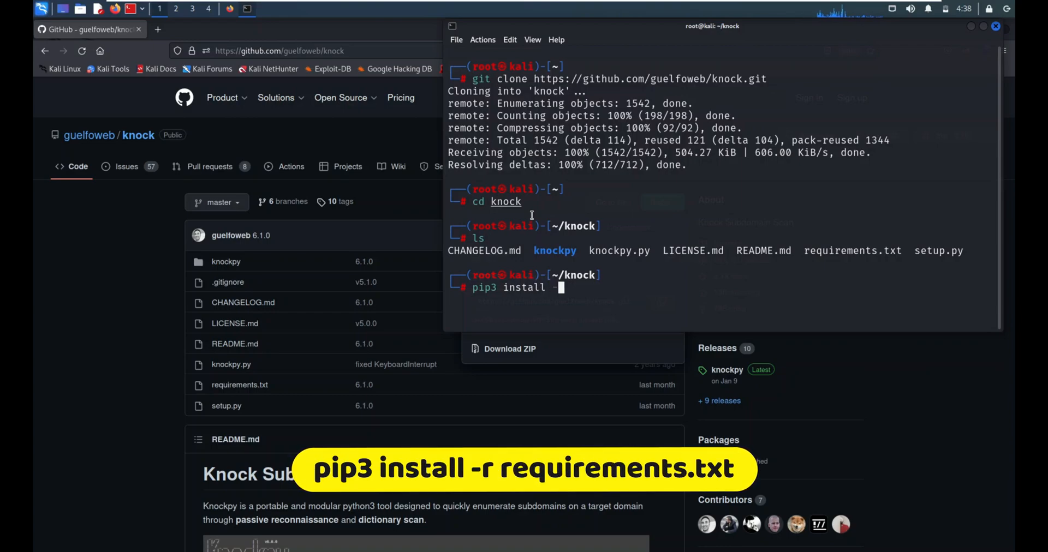
pyautogui.write('requirements.txt')
pyautogui.write('python3 knockpy.py')
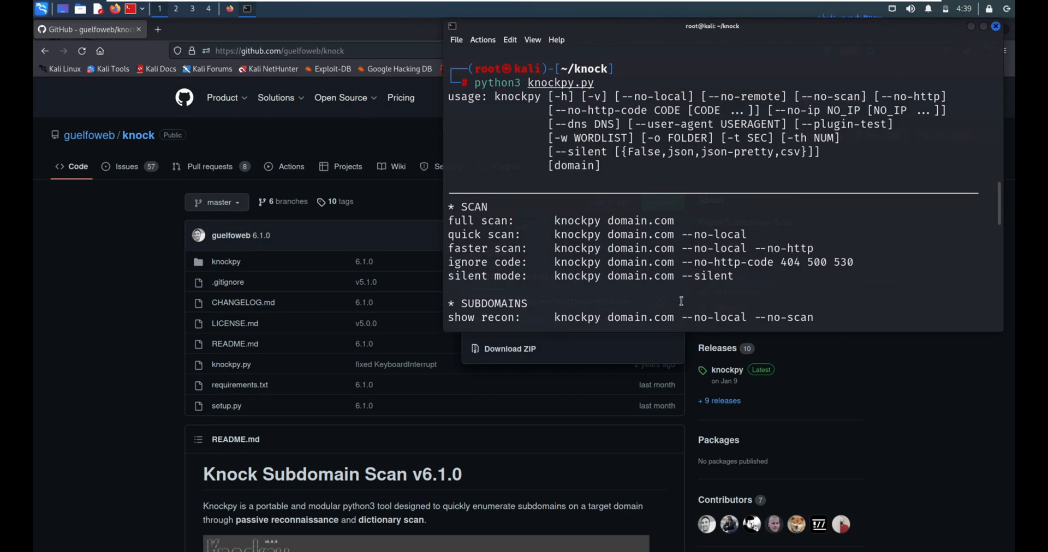
pyautogui.moveTo(761, 161)
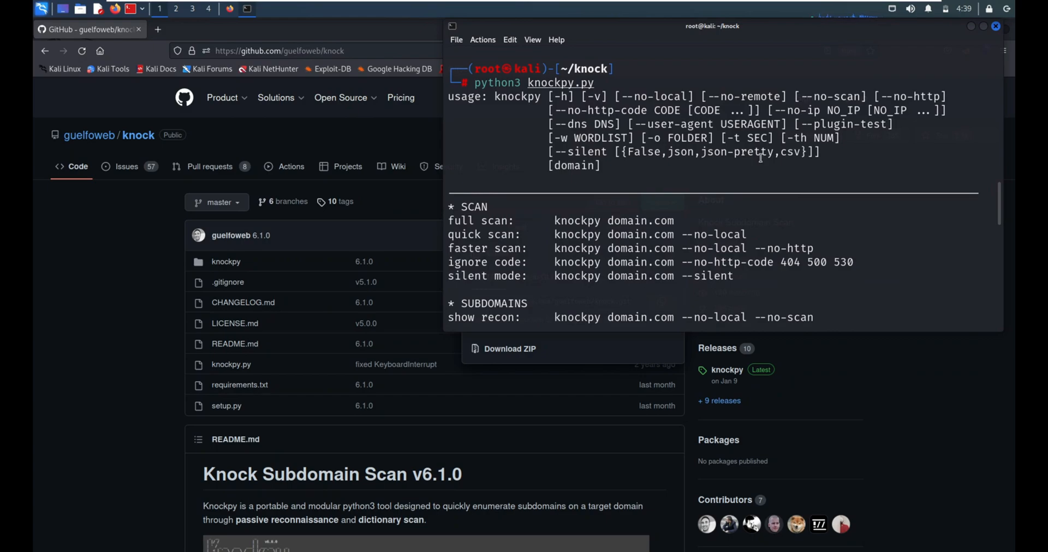
# Step: Run python3 knockpy.py google.com to find 962 subdomains, then head into knockpy_report
pyautogui.scroll(-3)
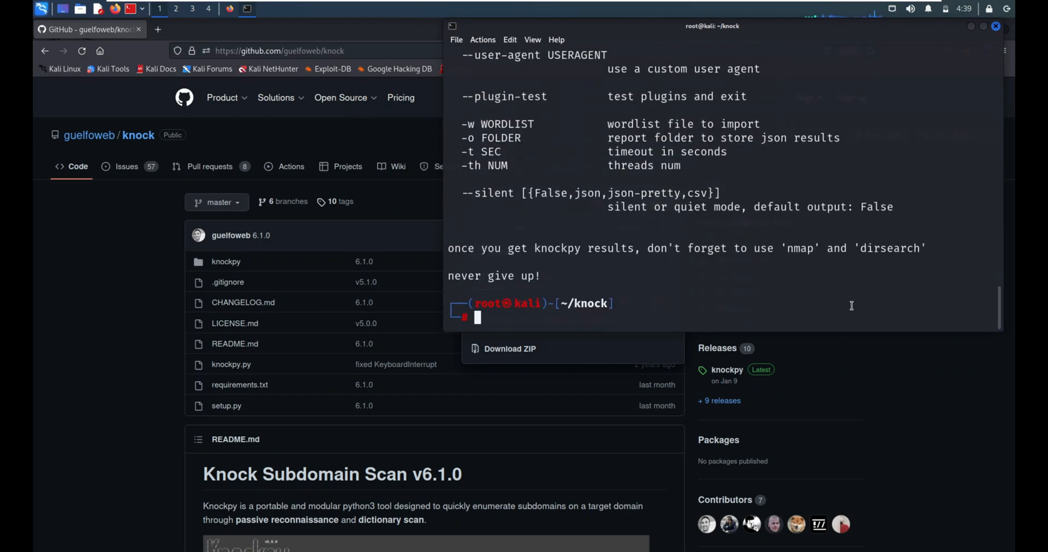
pyautogui.write('python3 knockpy.py')
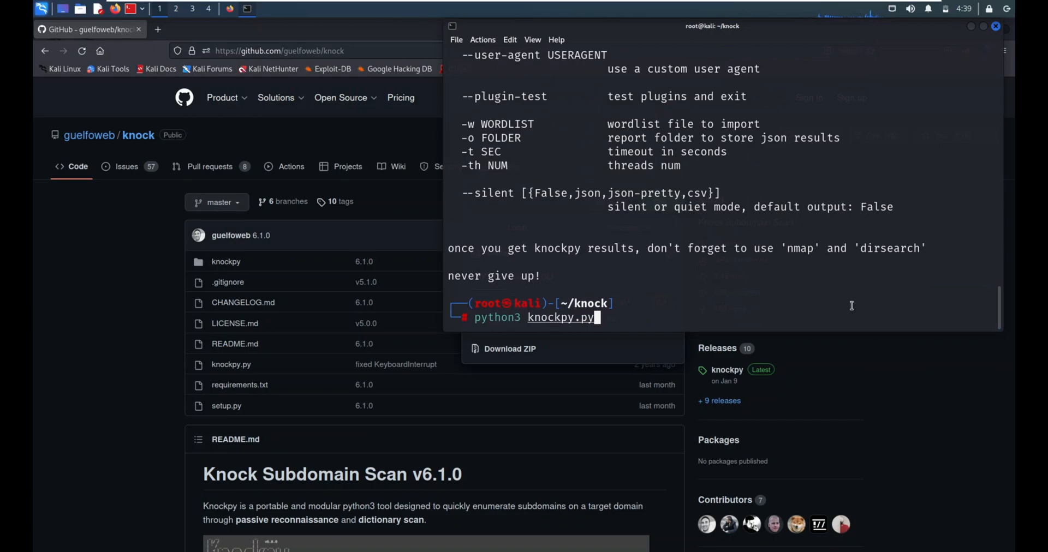
pyautogui.write('google.com')
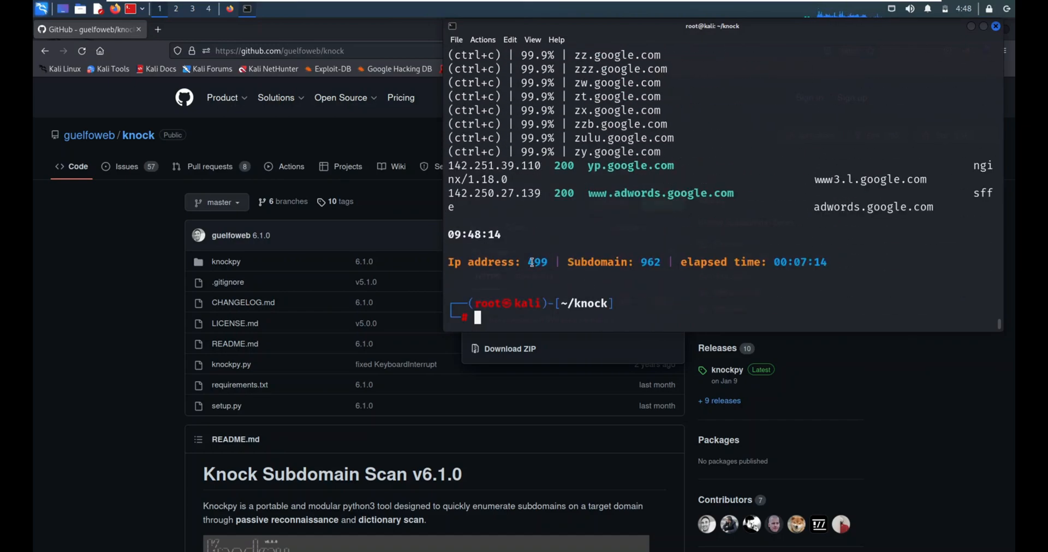
pyautogui.write('cd knockpy_report')
pyautogui.write('gedt')
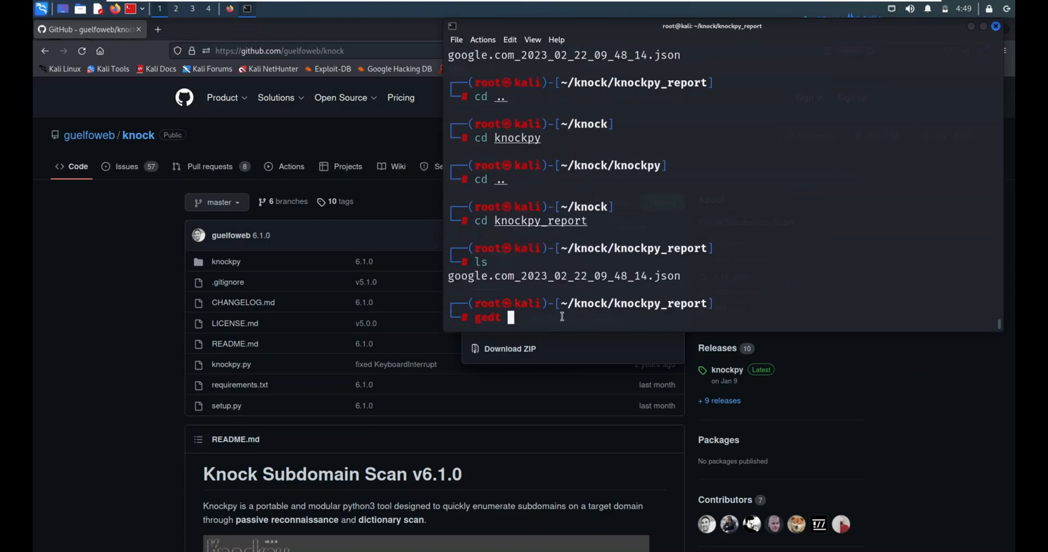
# Step: Open the saved report google.com_2023_02_22_09_48_14.json in gedit
pyautogui.write('google.com_2023_02_22_09_48_14.json')
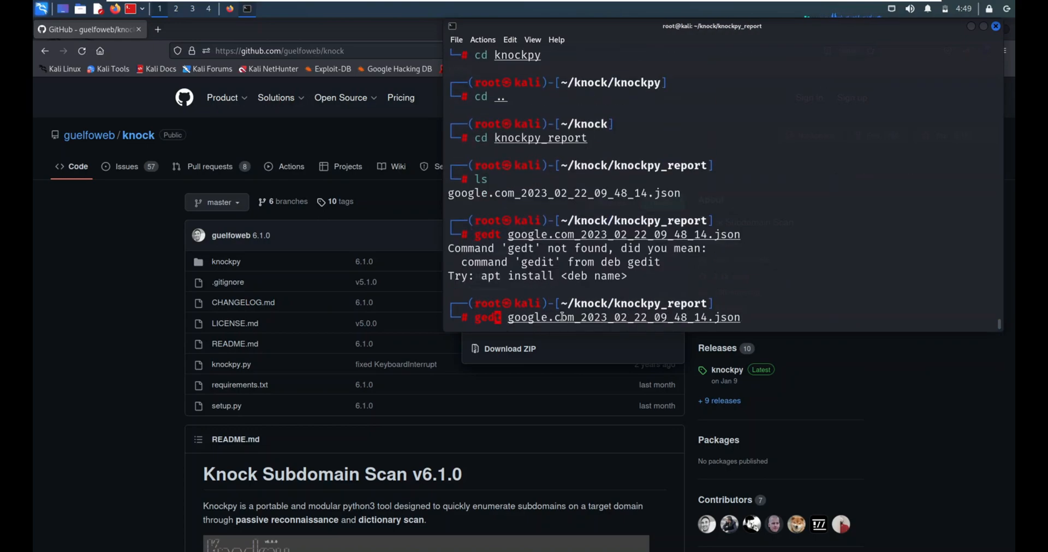
pyautogui.press('Return')
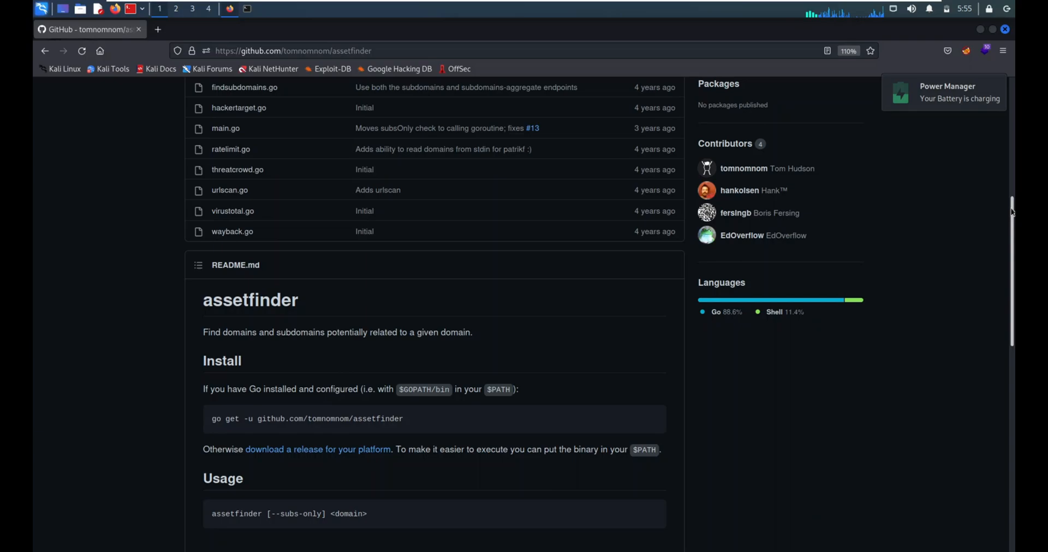
pyautogui.scroll(3)
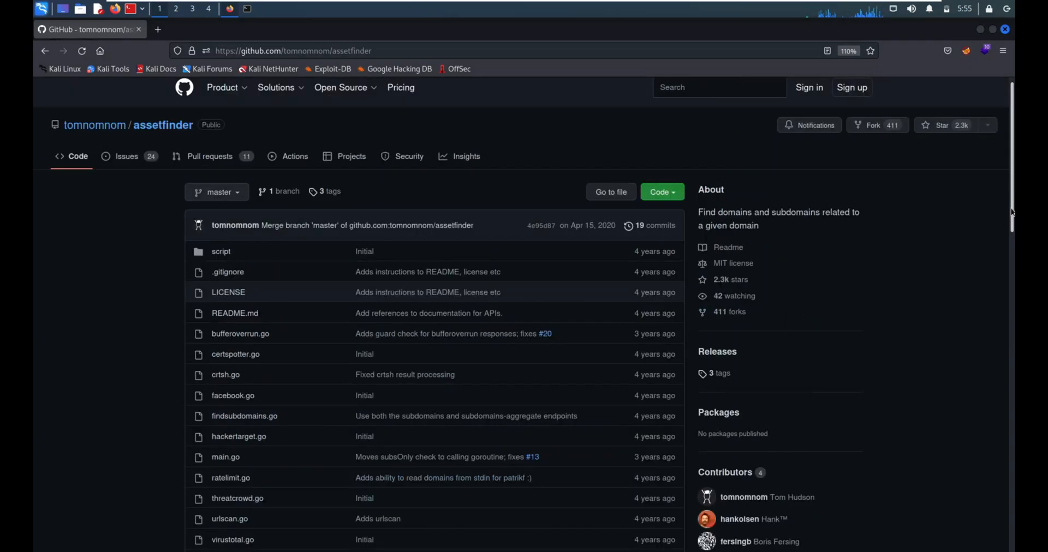
pyautogui.scroll(-3)
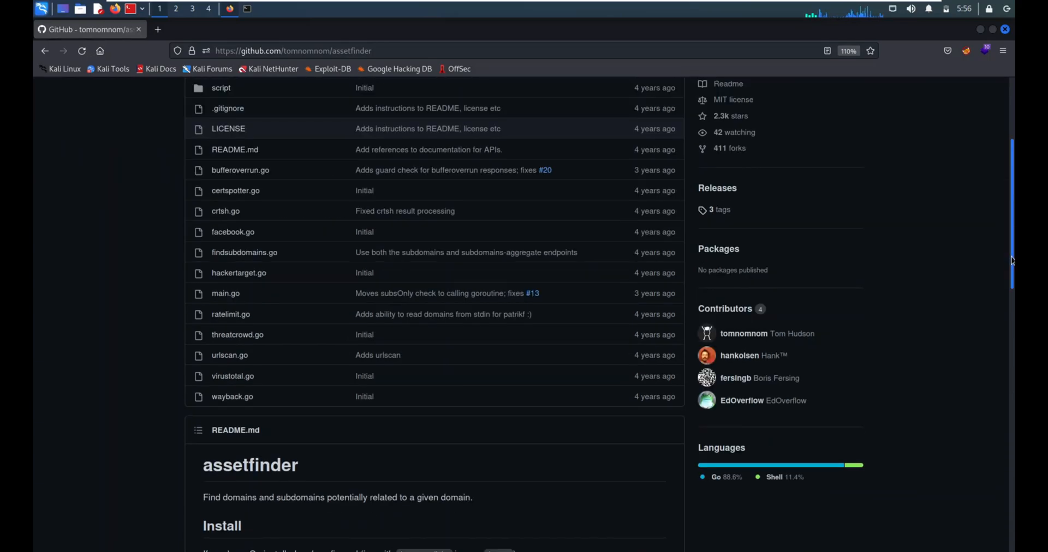
pyautogui.scroll(-3)
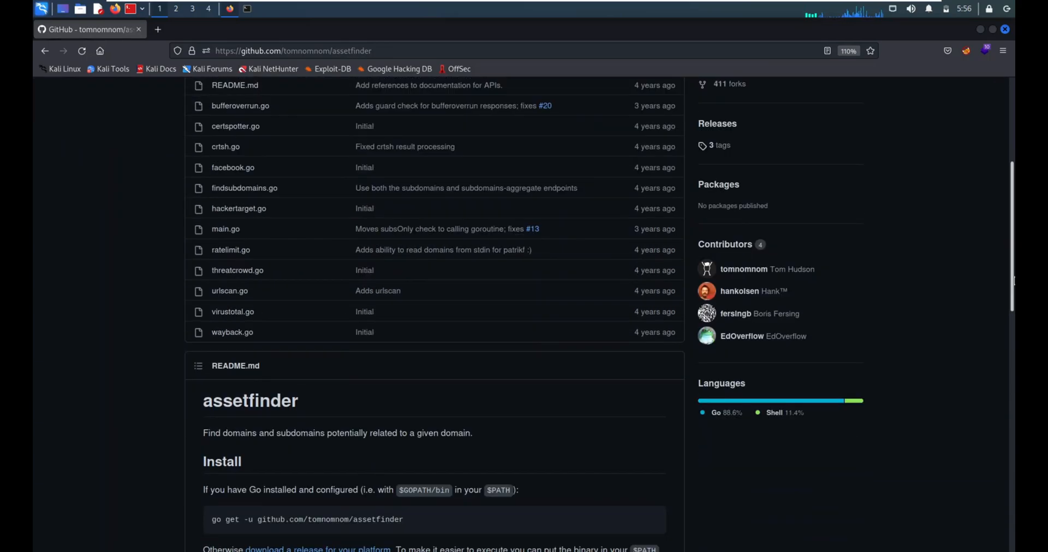
pyautogui.moveTo(290, 246)
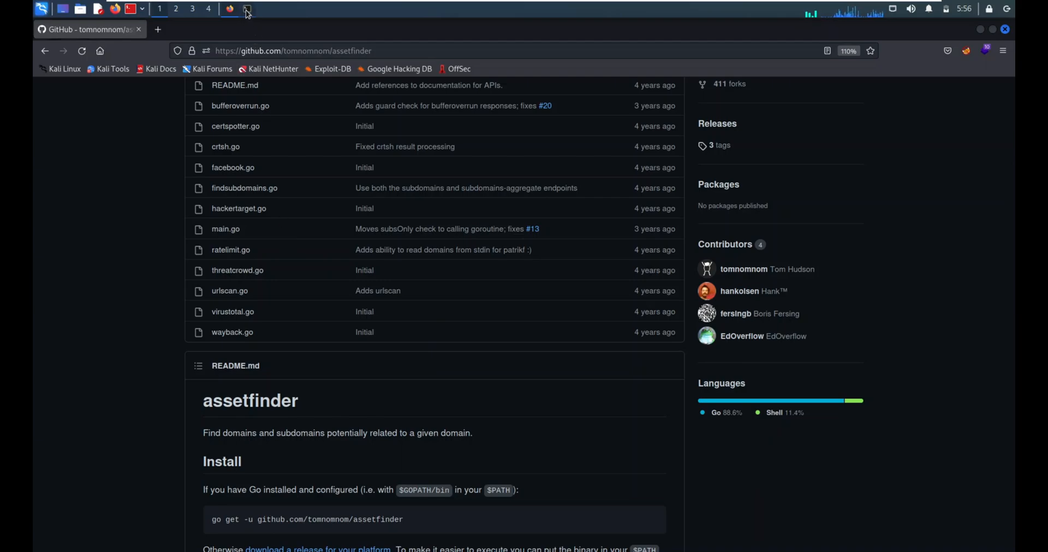
# Step: Return to the terminal and install assetfinder with sudo apt install assetfinder
pyautogui.click(245, 8)
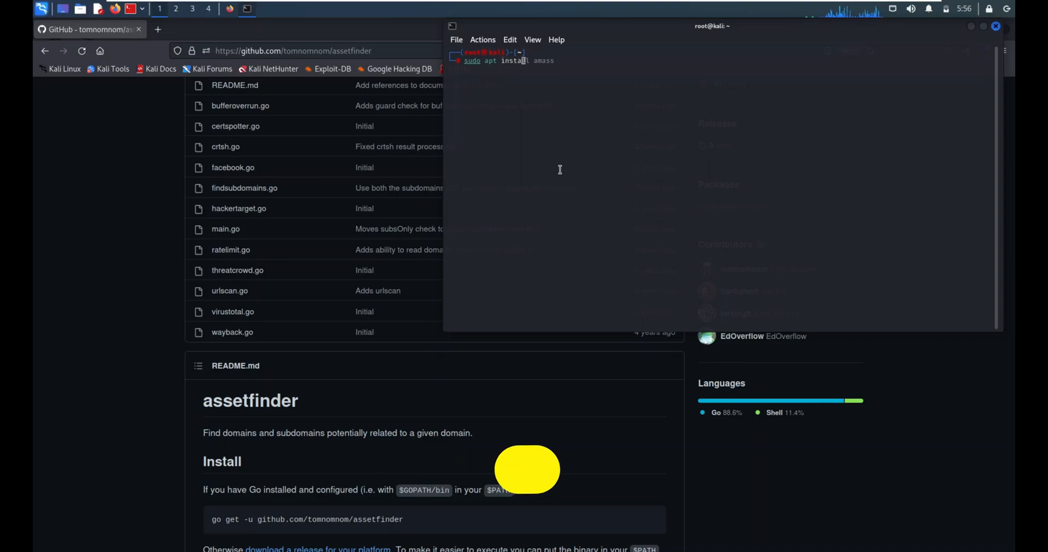
pyautogui.write('assetfinder')
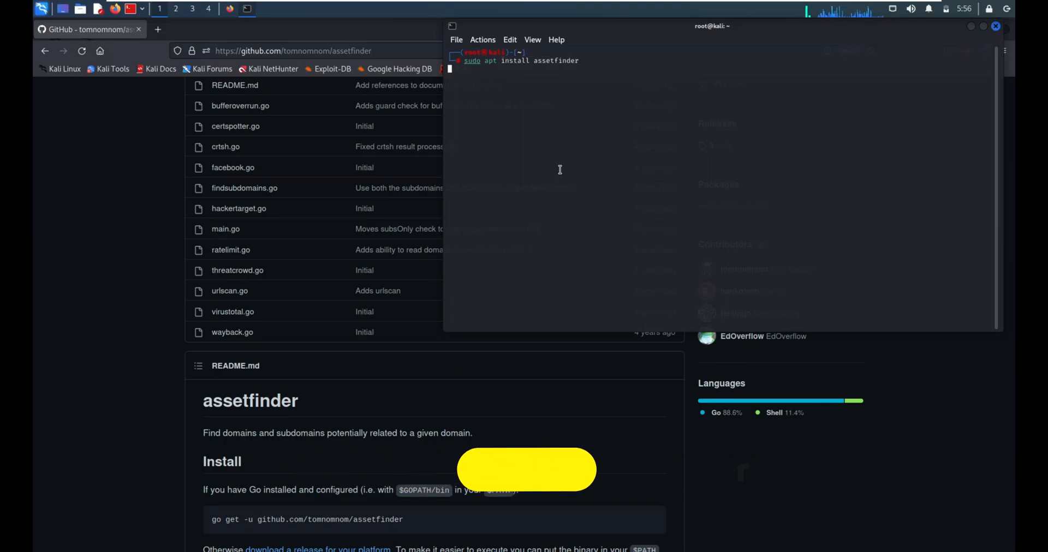
pyautogui.press('Return')
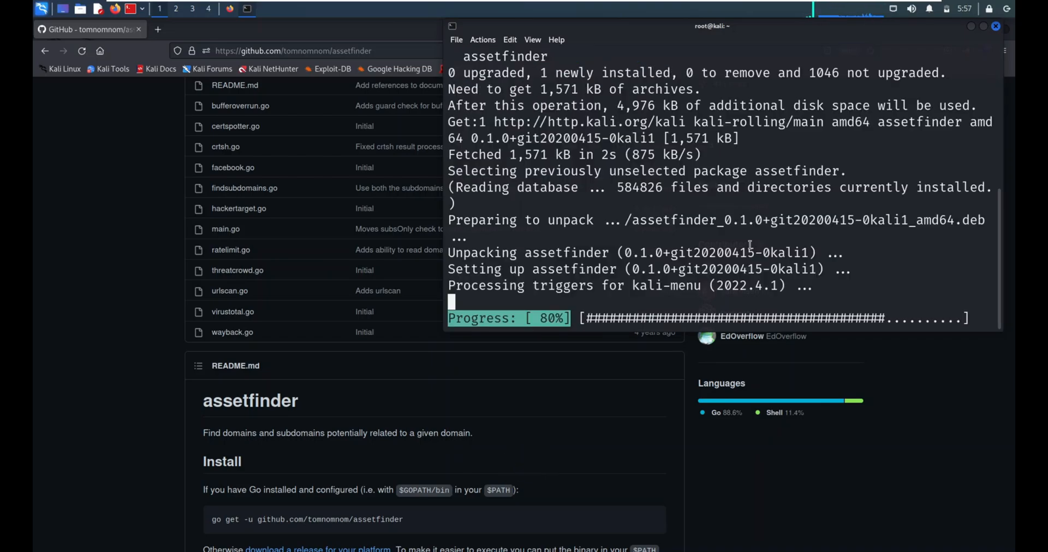
pyautogui.moveTo(846, 280)
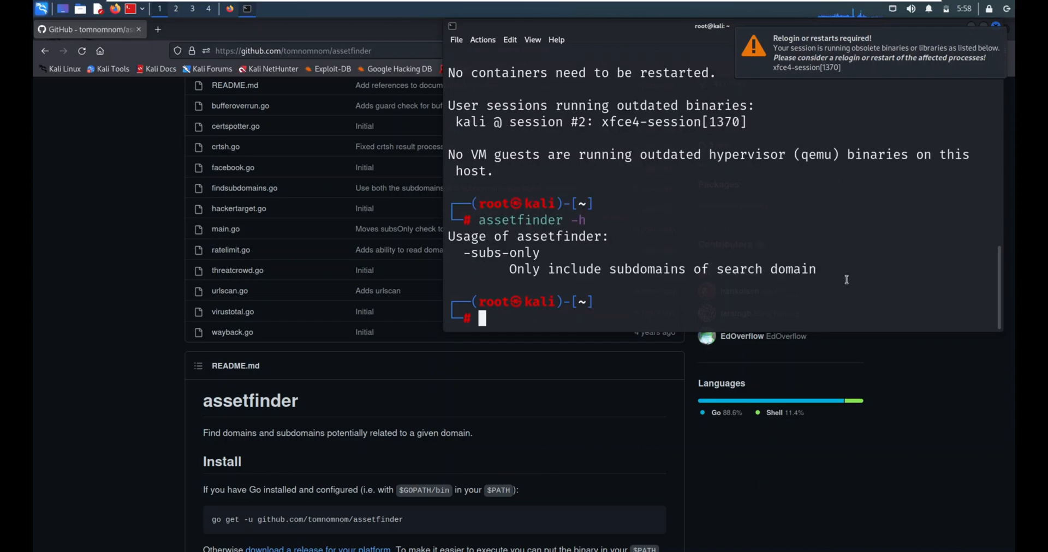
# Step: Show assetfinder -h usage, then run assetfinder google.com to list its subdomains
pyautogui.write('assetfinder -h')
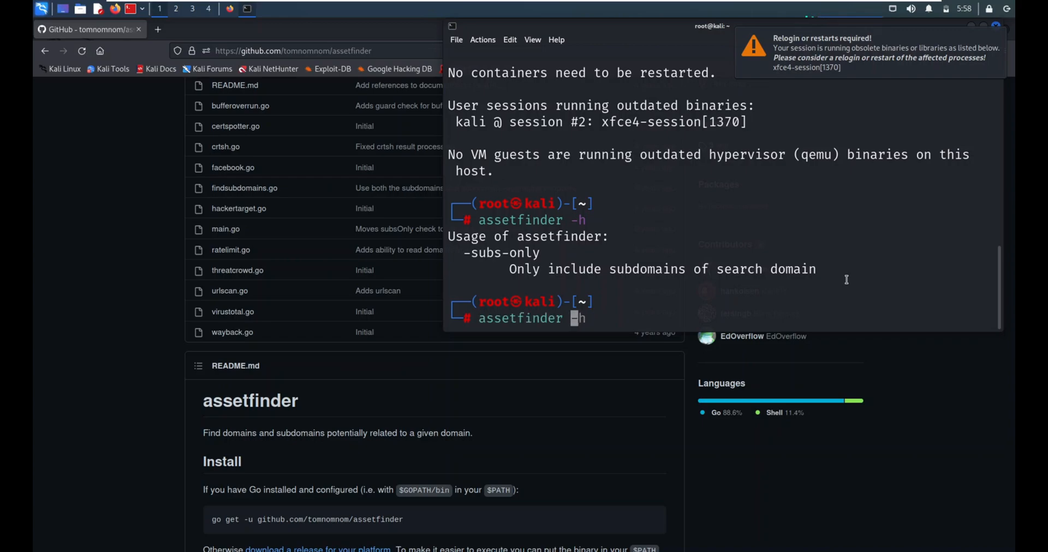
pyautogui.write('google')
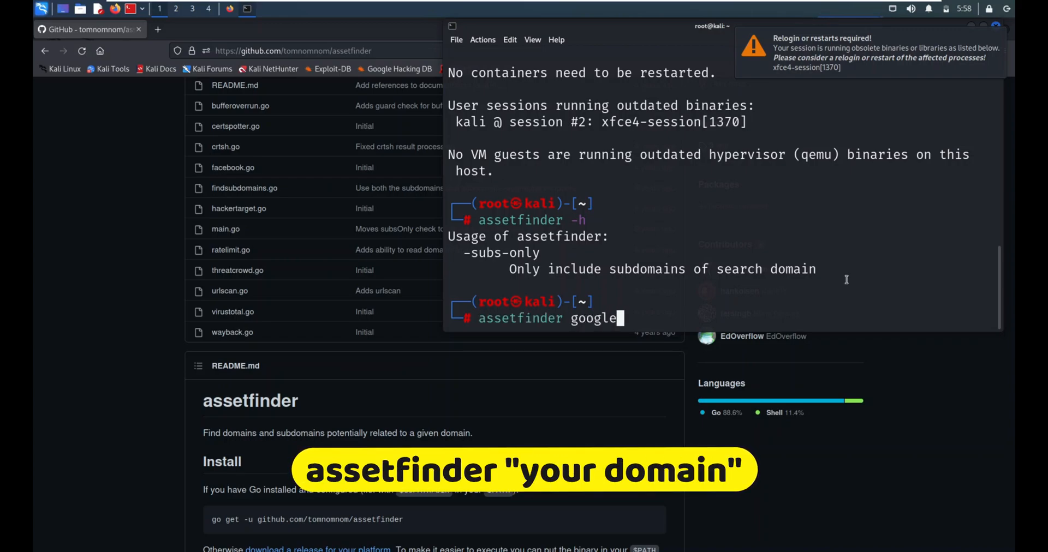
pyautogui.press('Return')
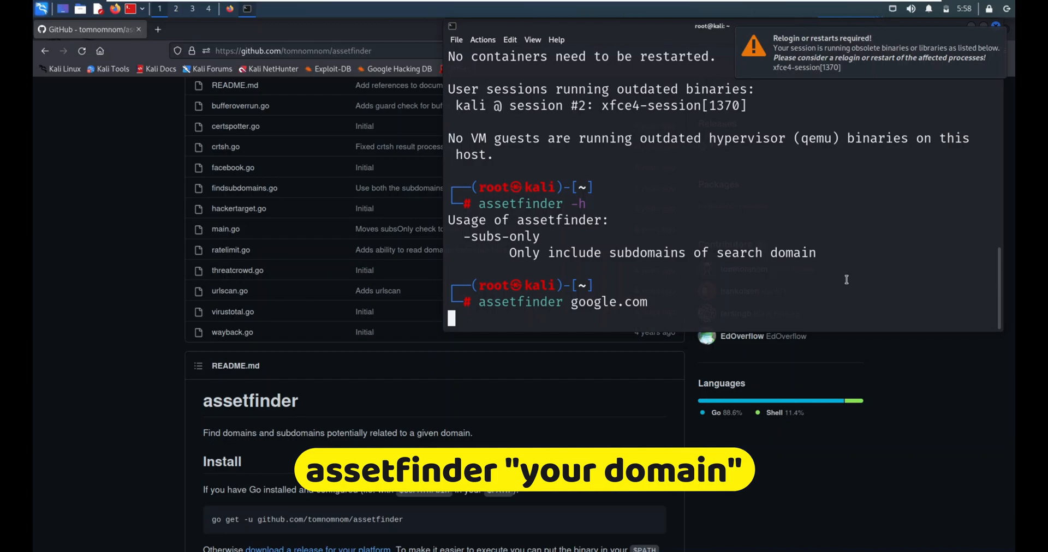
pyautogui.press('Return')
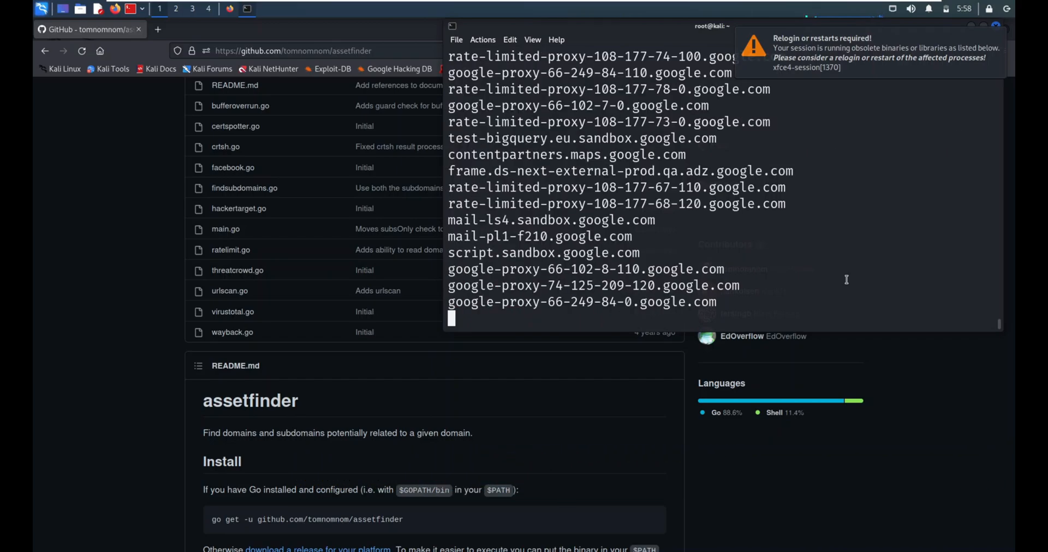